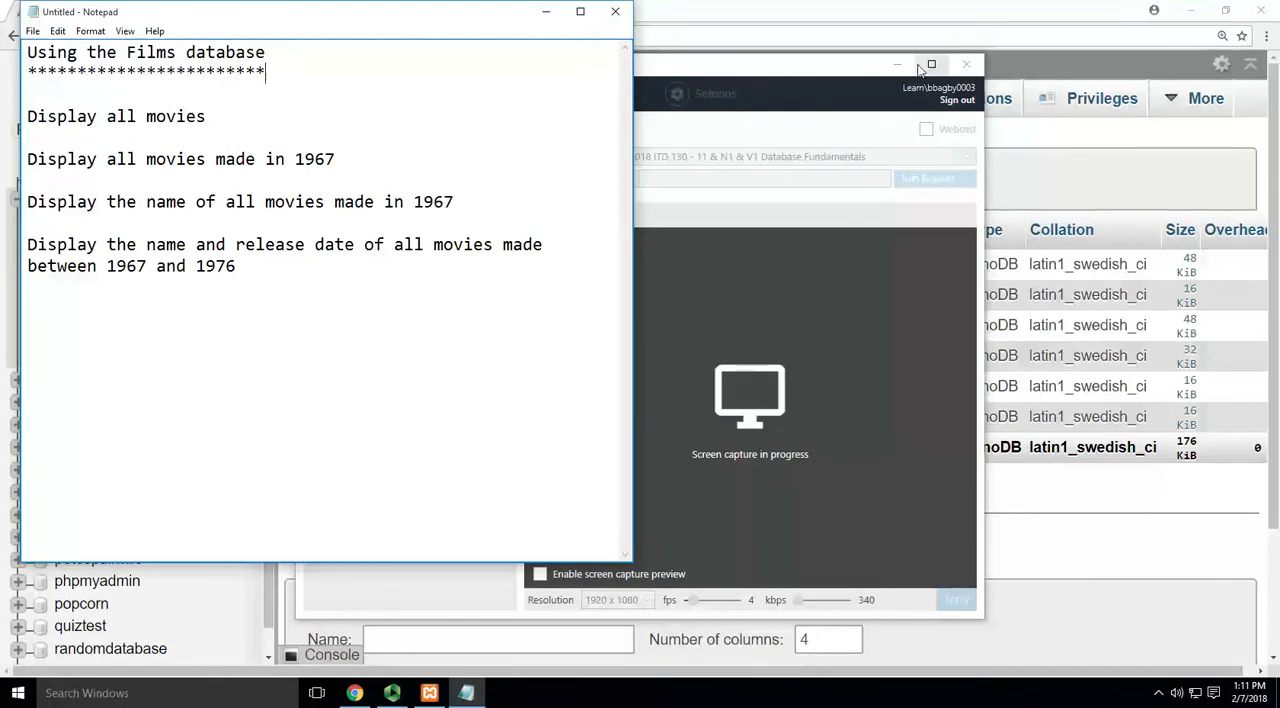
# - Minimize Notepad to reveal the films database's table overview in phpMyAdmin
pyautogui.click(966, 64)
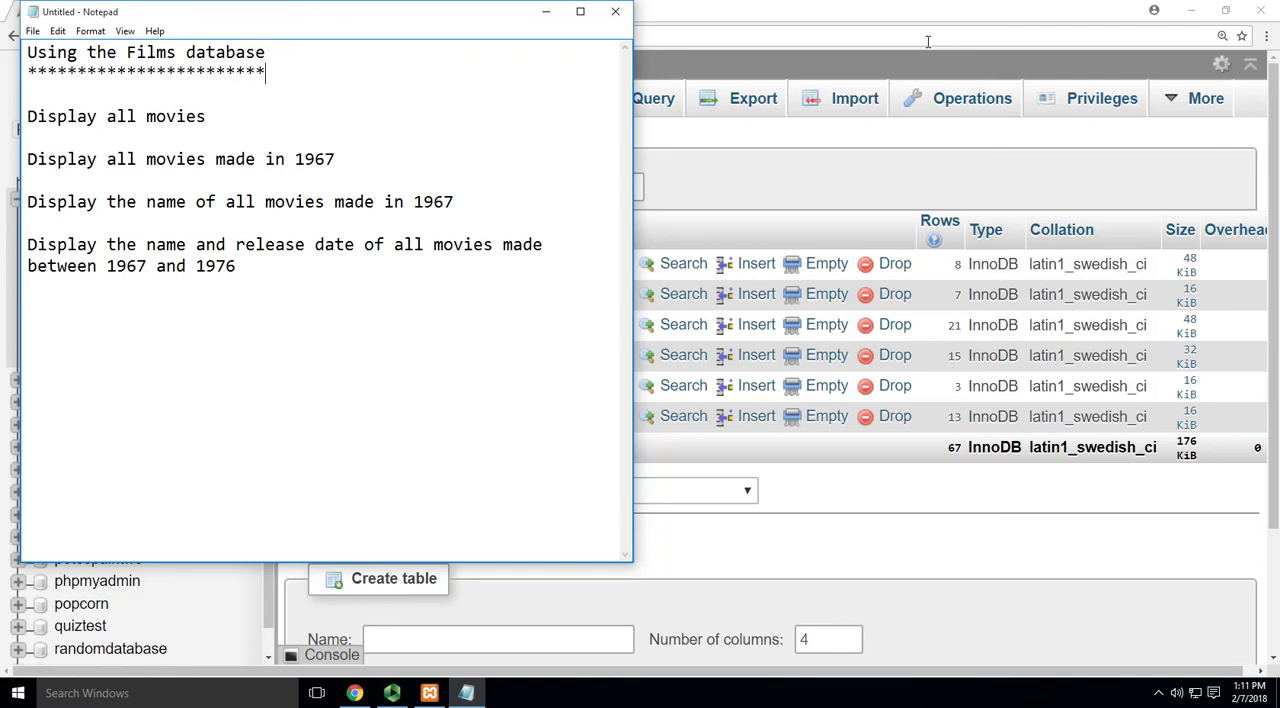
pyautogui.moveTo(880, 86)
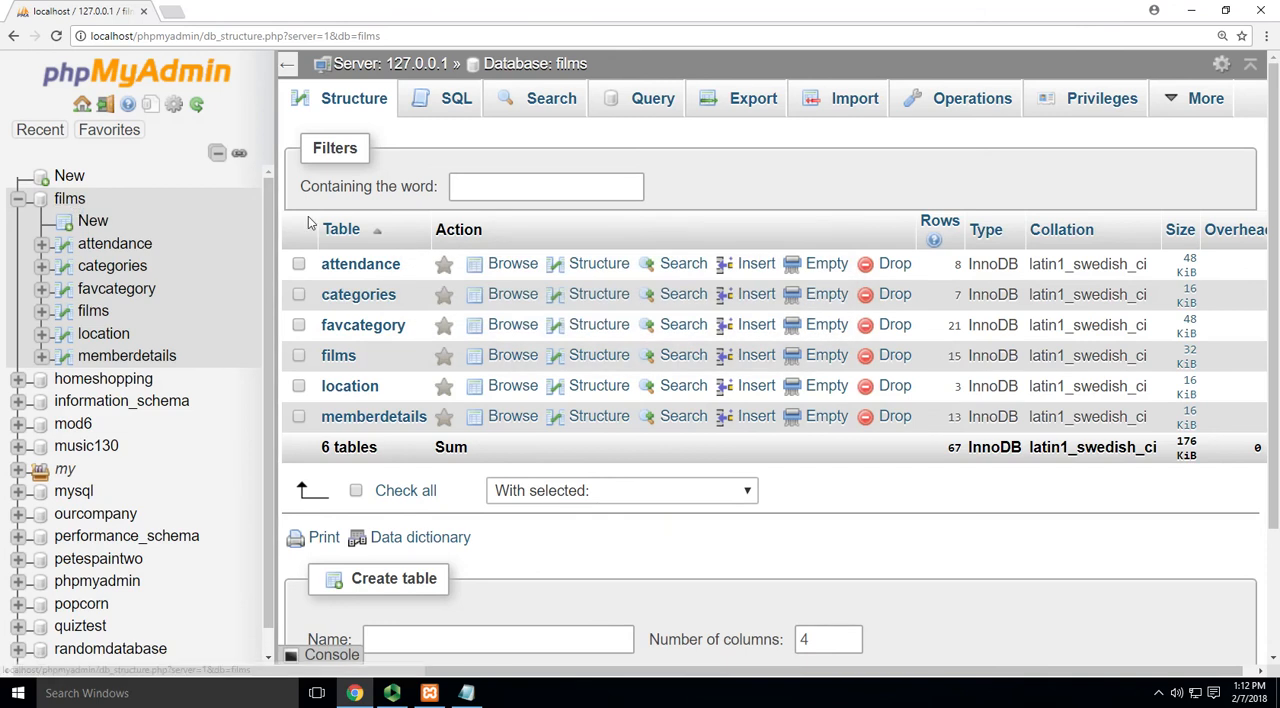
# - Expand and collapse the column lists of the attendance and films tables in the navigation tree
pyautogui.click(40, 242)
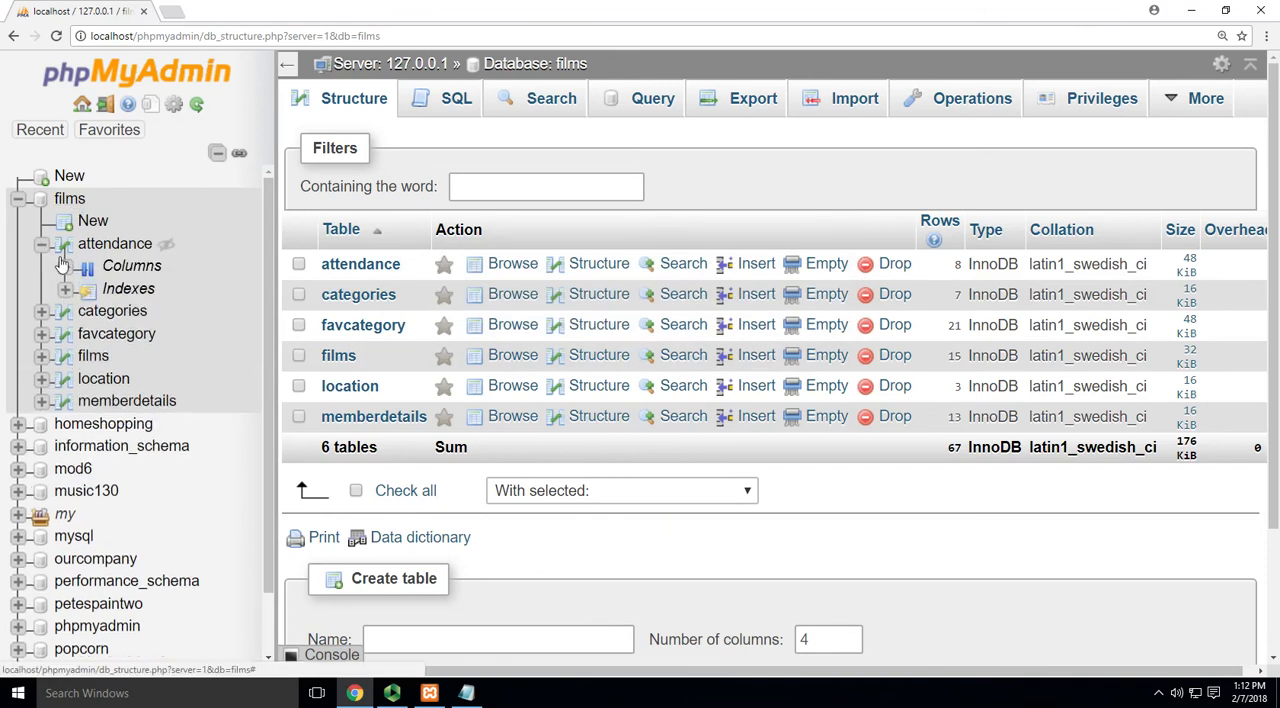
pyautogui.click(68, 264)
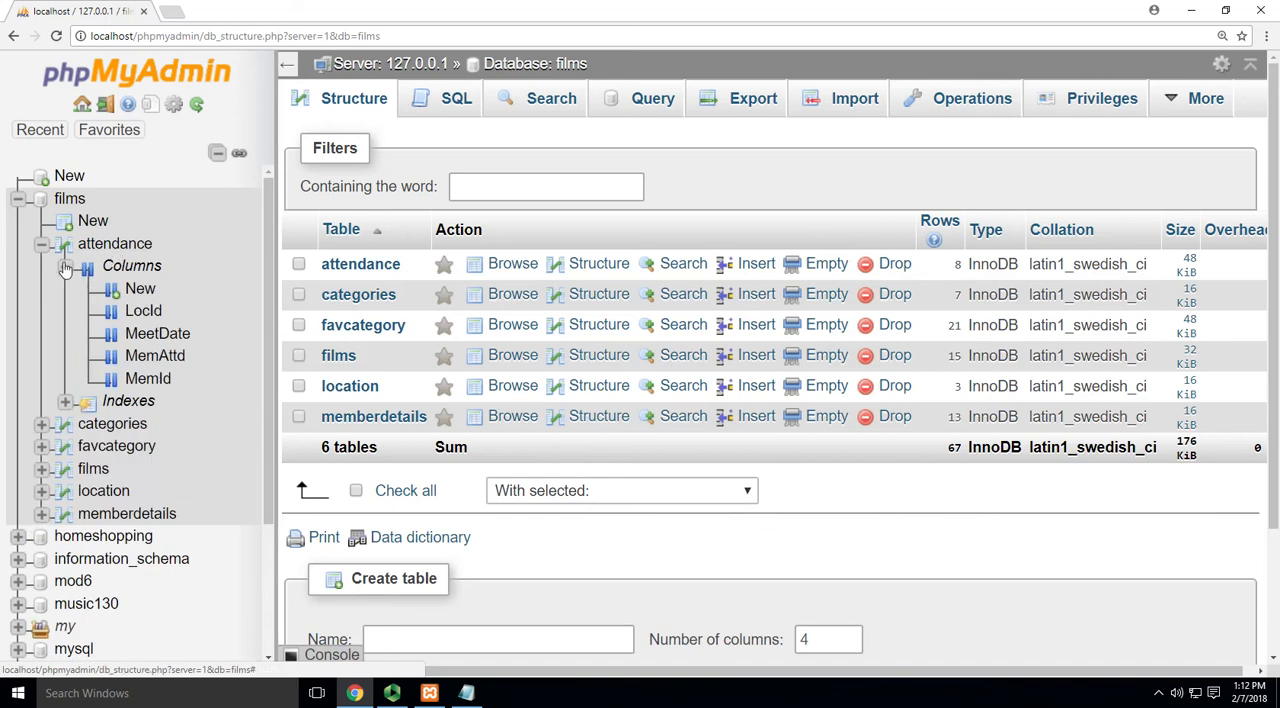
pyautogui.click(40, 242)
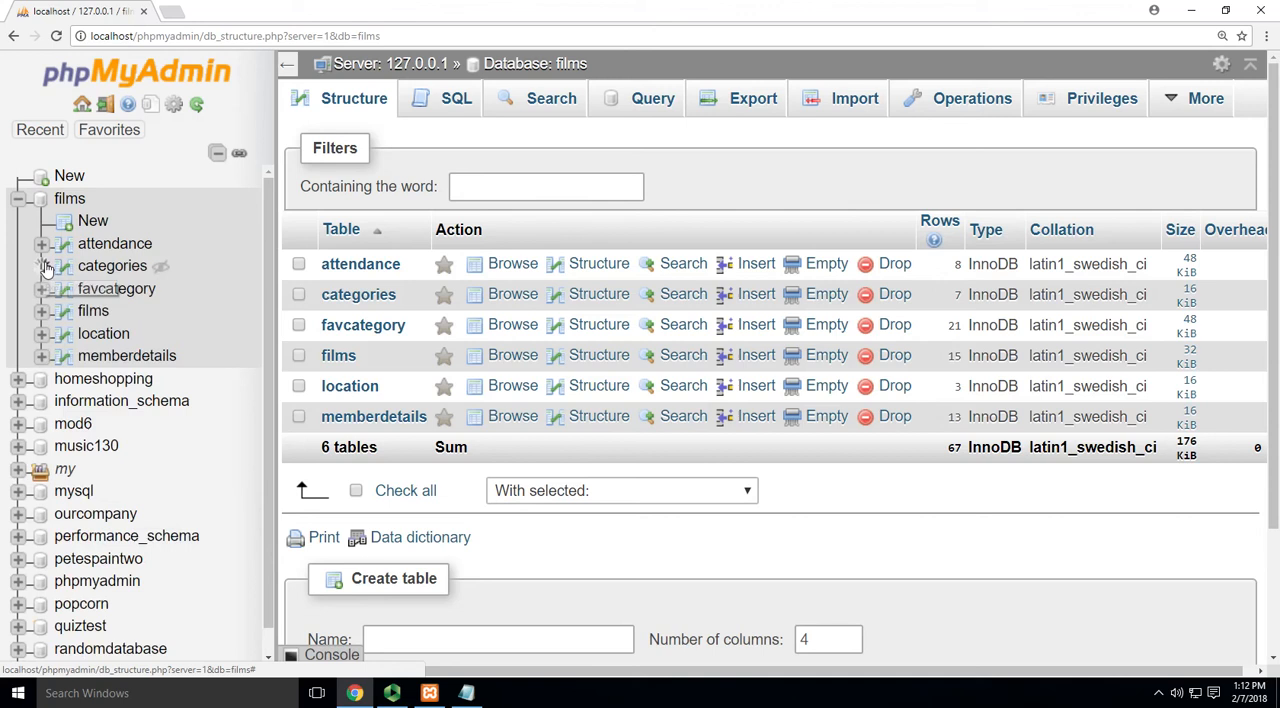
pyautogui.click(38, 264)
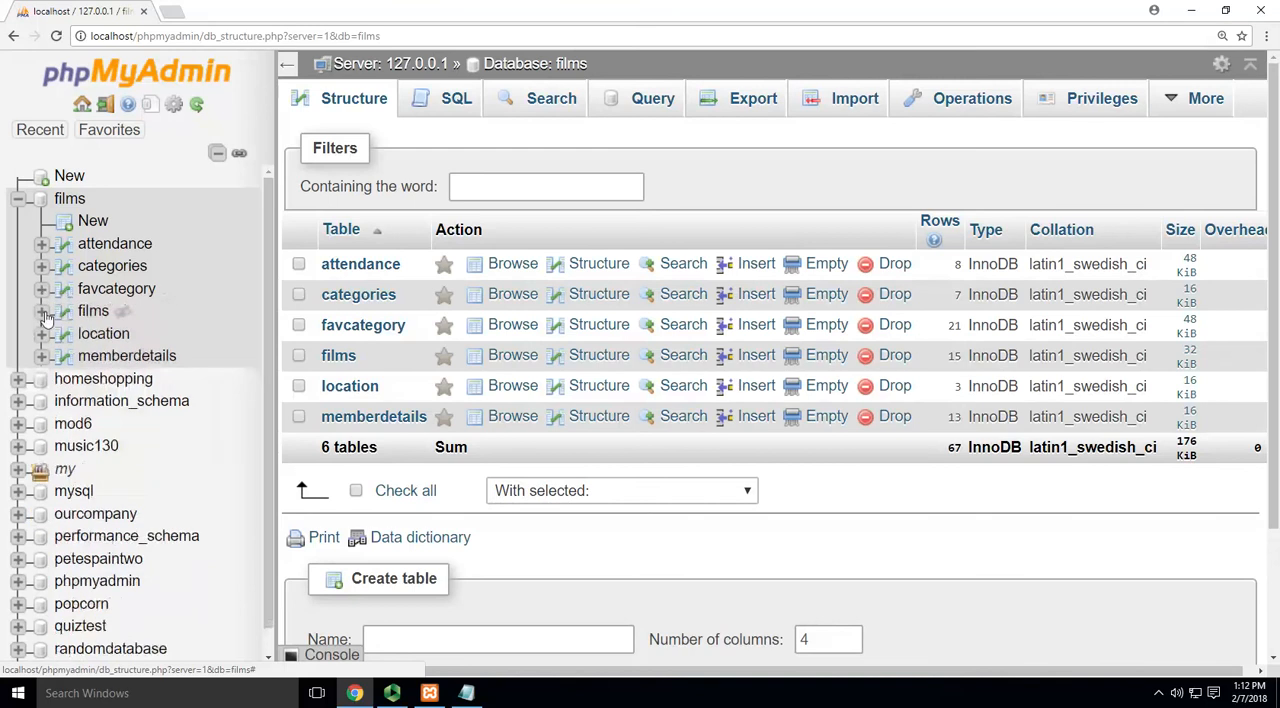
pyautogui.click(38, 310)
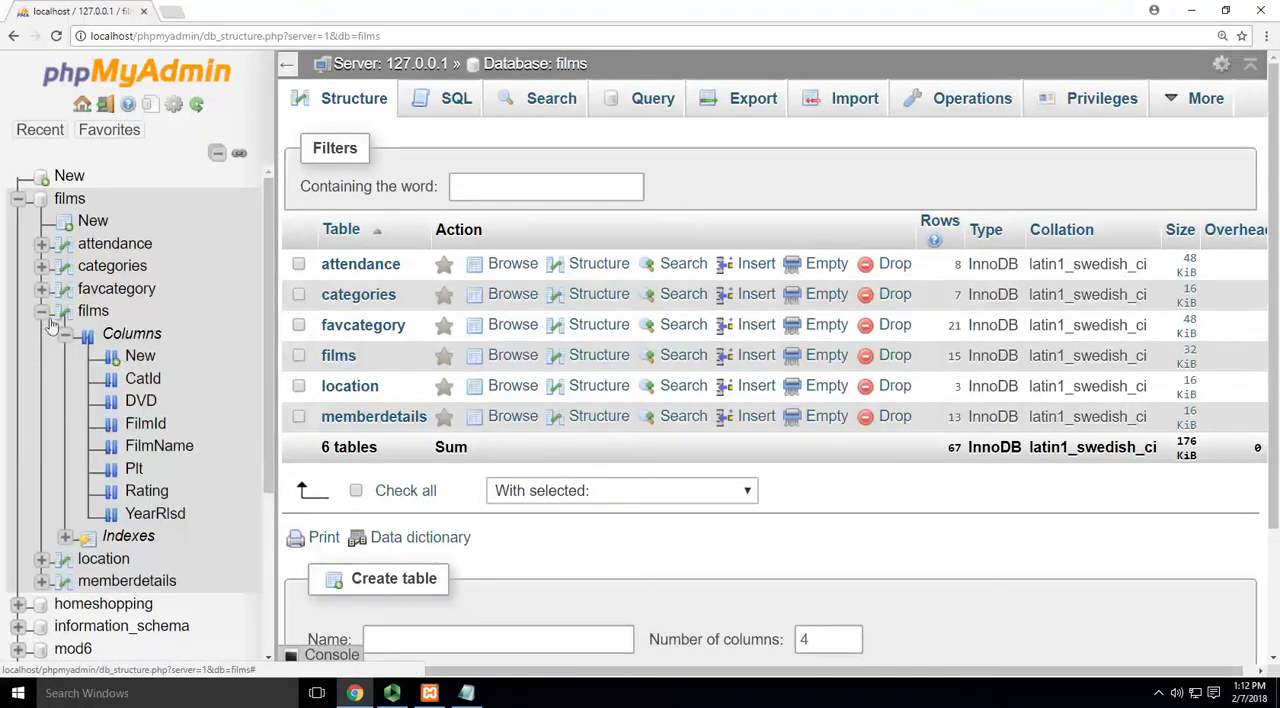
pyautogui.click(52, 310)
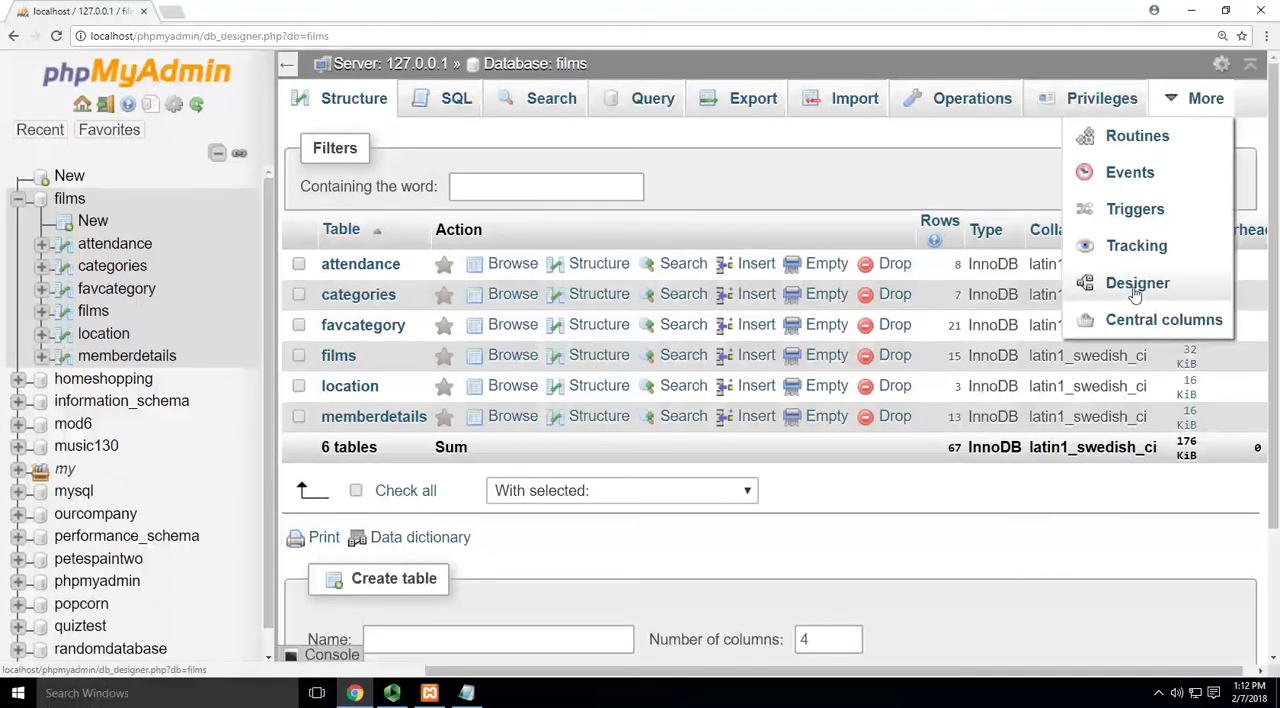
# - Show the Designer diagram and drag the favcategory, categories and other table boxes so all six fit
pyautogui.click(1136, 284)
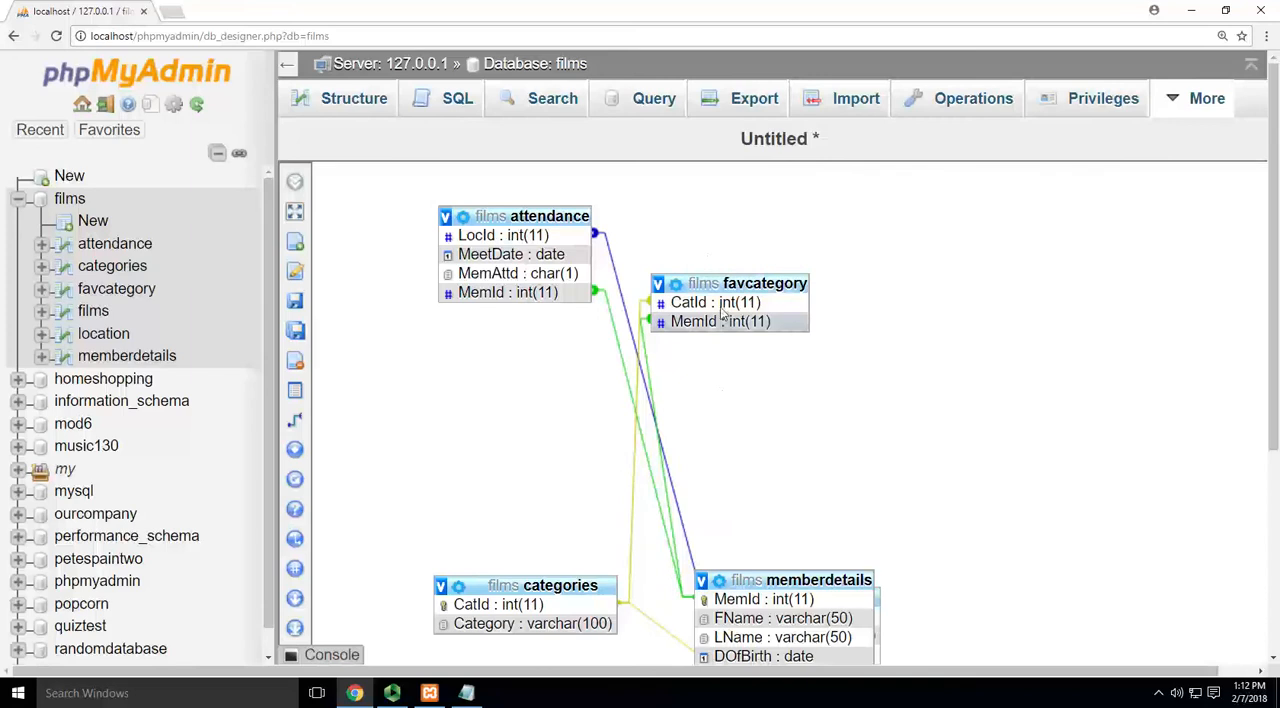
pyautogui.moveTo(744, 284); pyautogui.dragTo(988, 276)
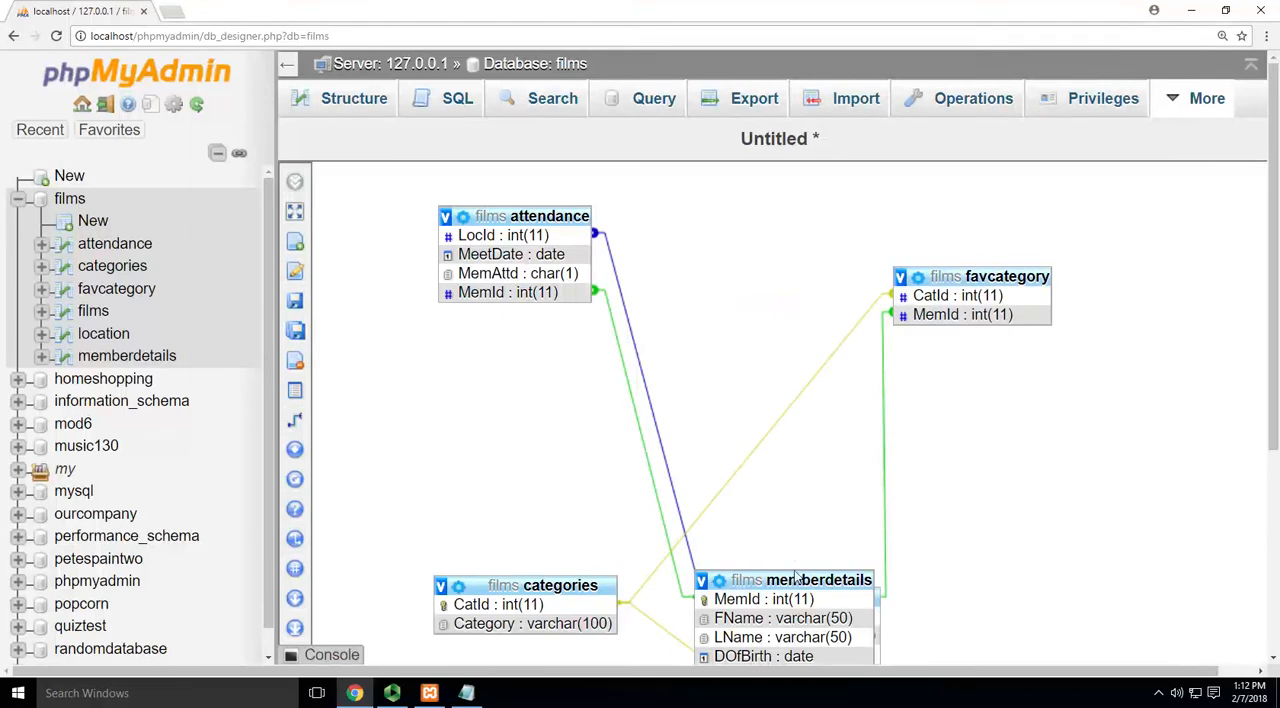
pyautogui.moveTo(800, 580); pyautogui.dragTo(708, 242)
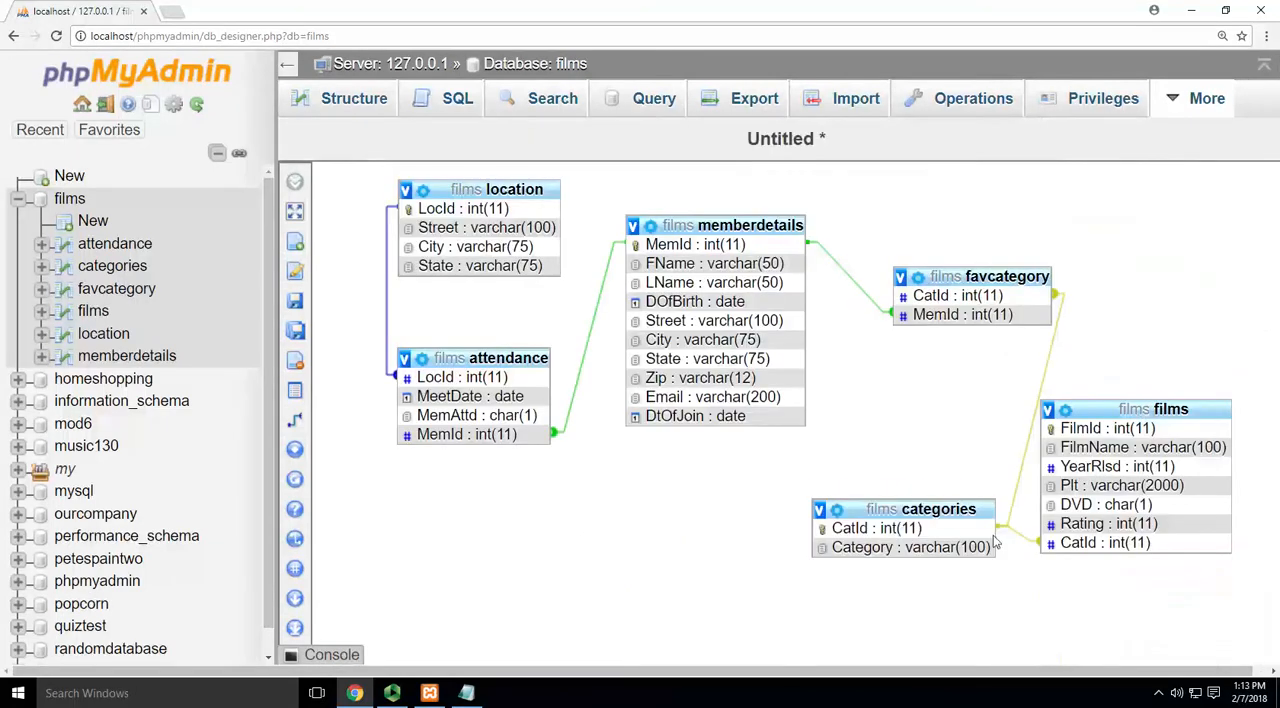
pyautogui.moveTo(904, 508); pyautogui.dragTo(920, 440)
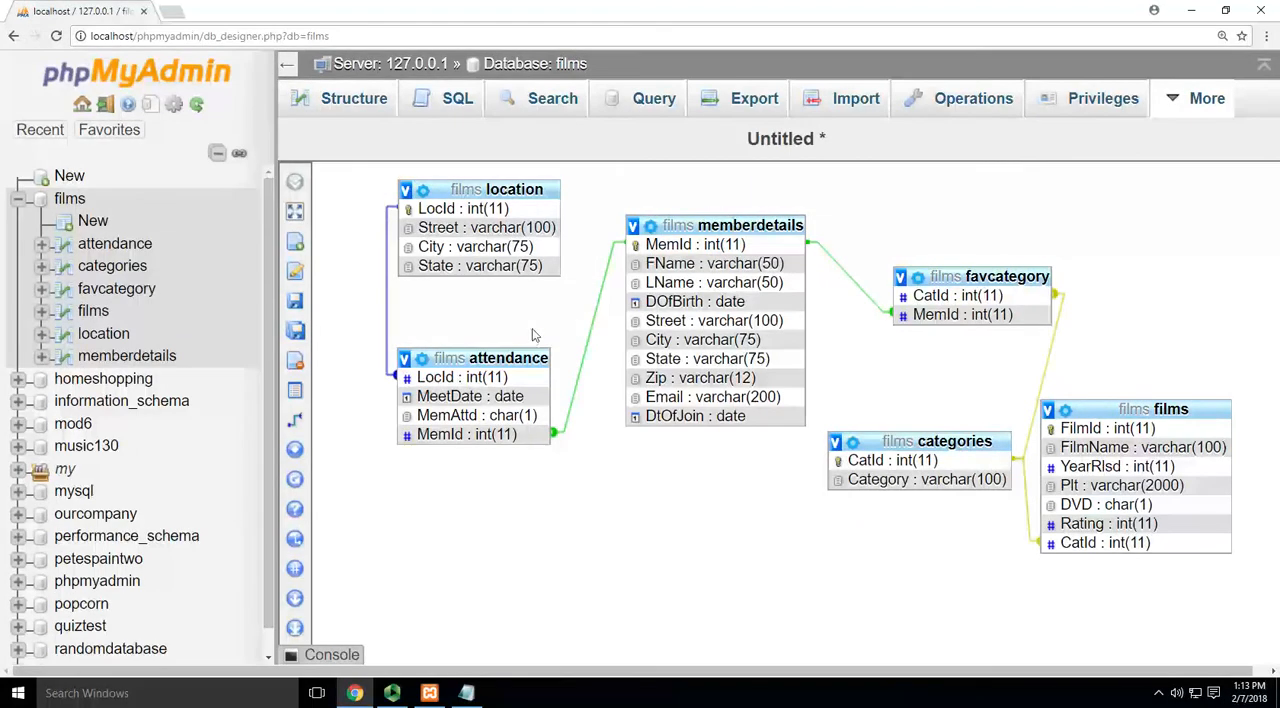
pyautogui.moveTo(468, 162)
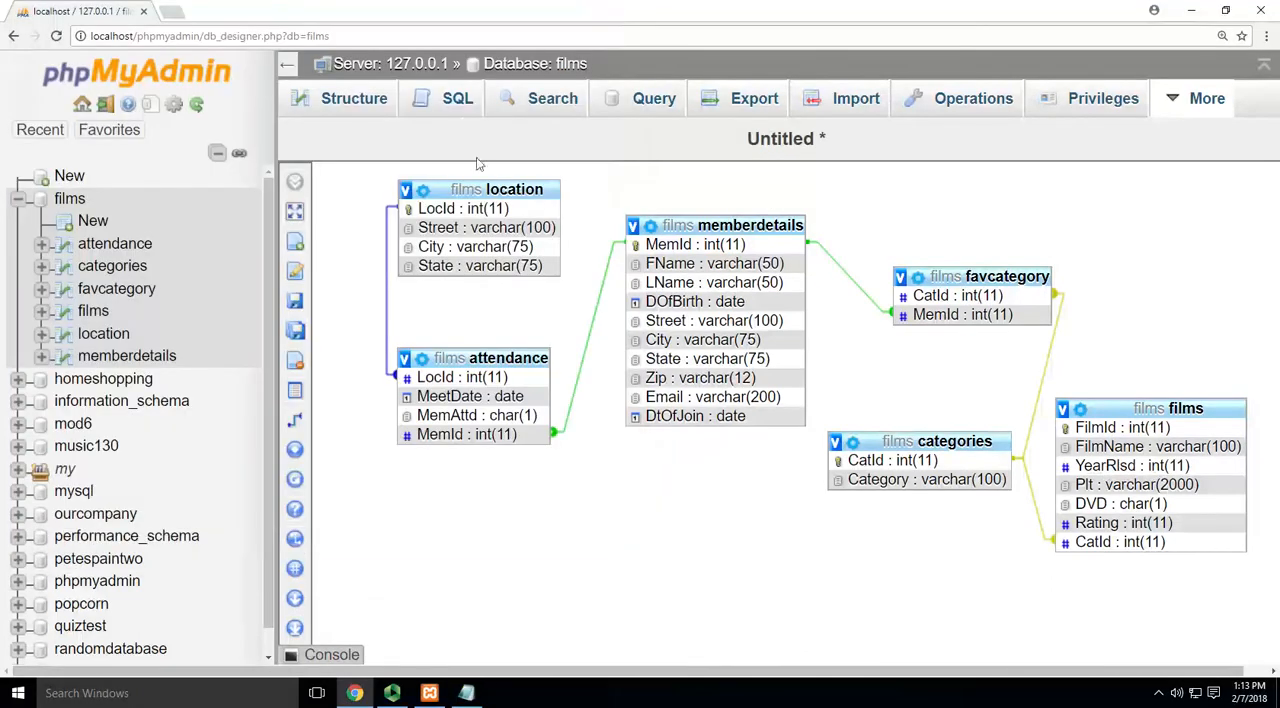
# - Write SELECT * FROM films in the SQL editor and run it with Go
pyautogui.click(352, 98)
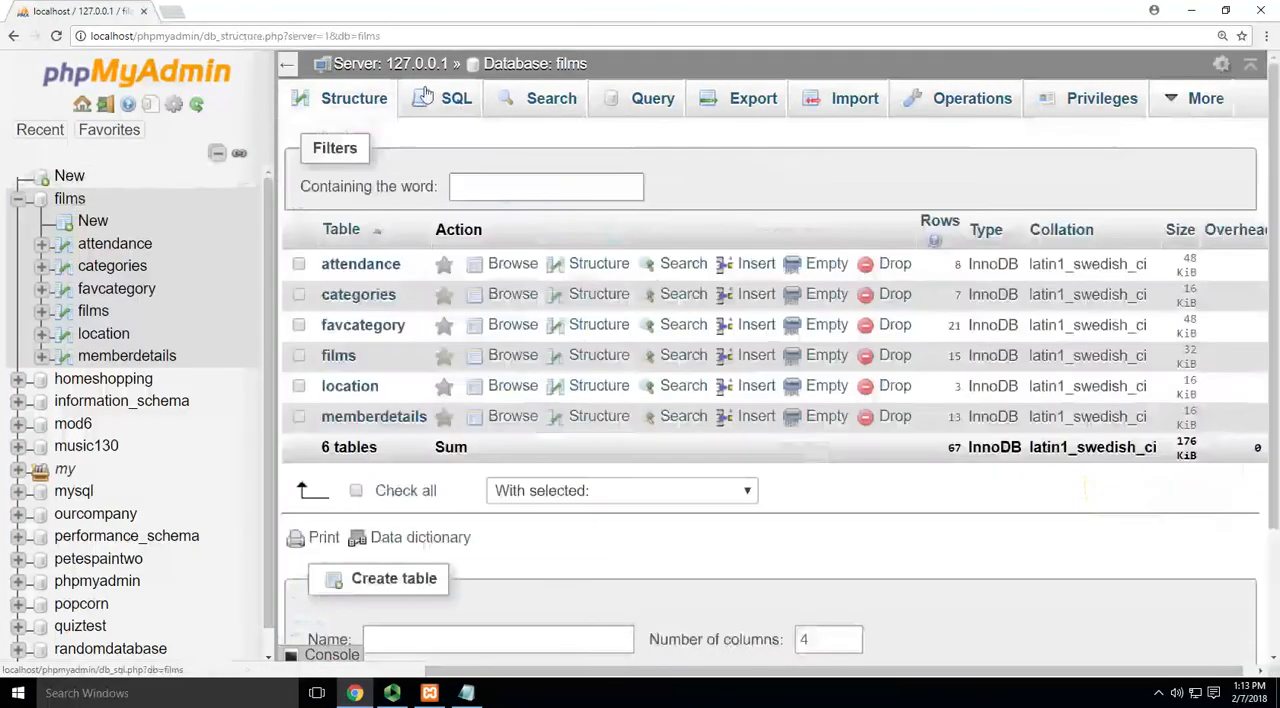
pyautogui.click(456, 98)
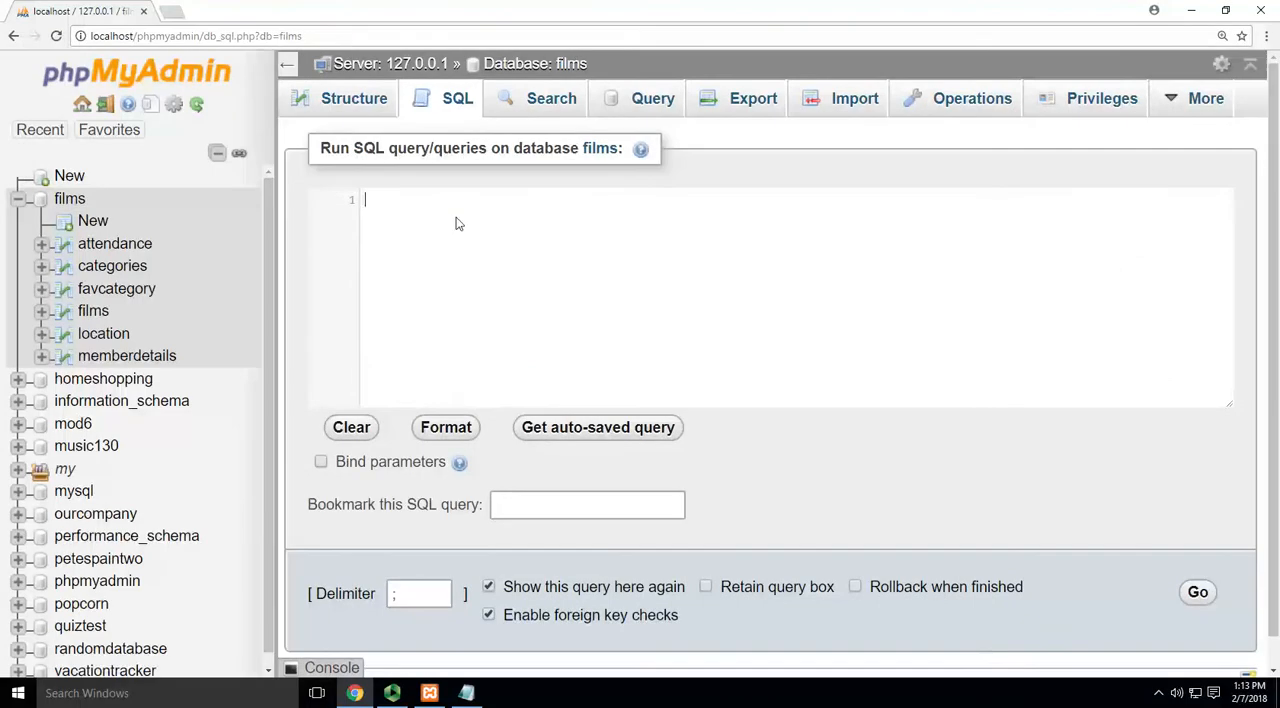
pyautogui.write('SELECT')
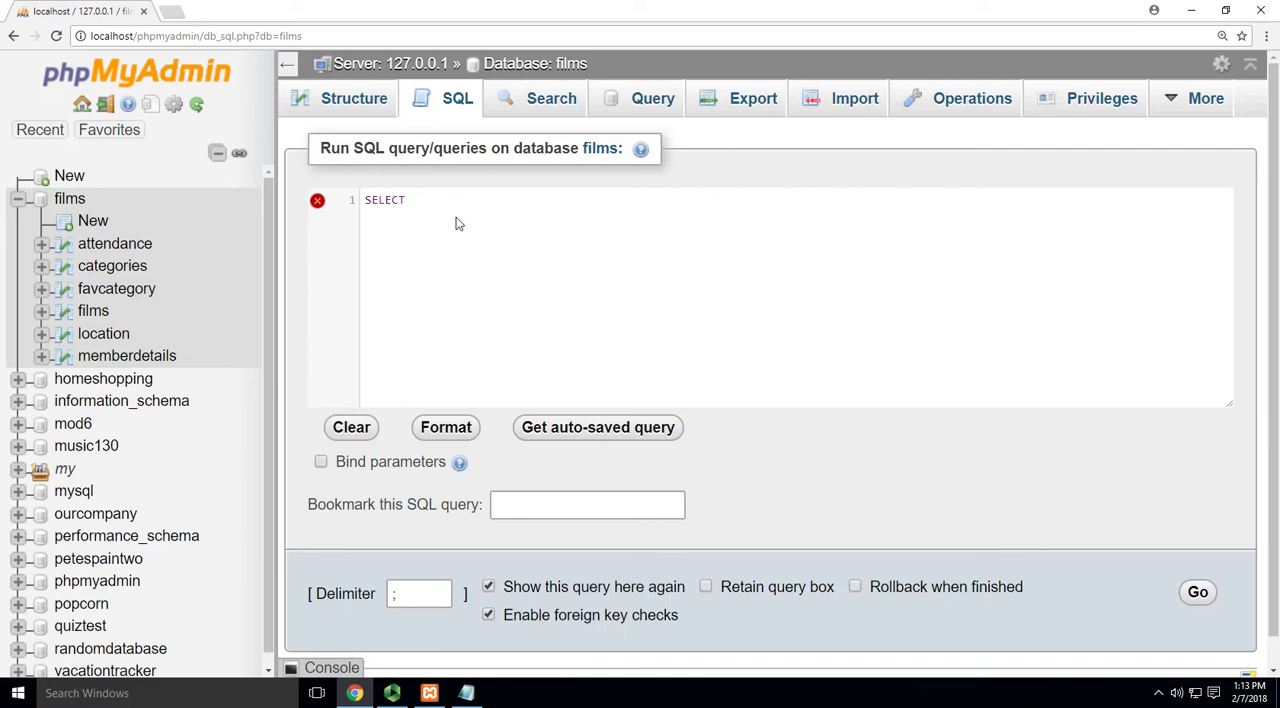
pyautogui.write('*')
pyautogui.write('FROM')
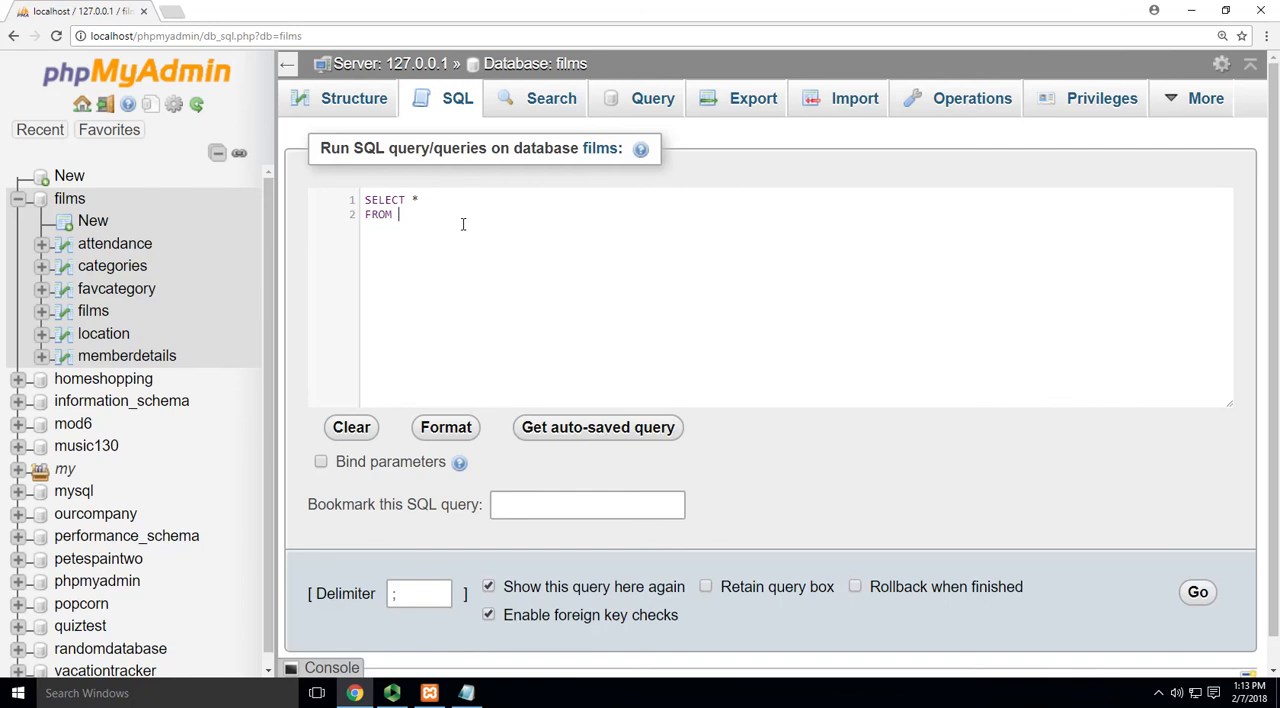
pyautogui.write('films')
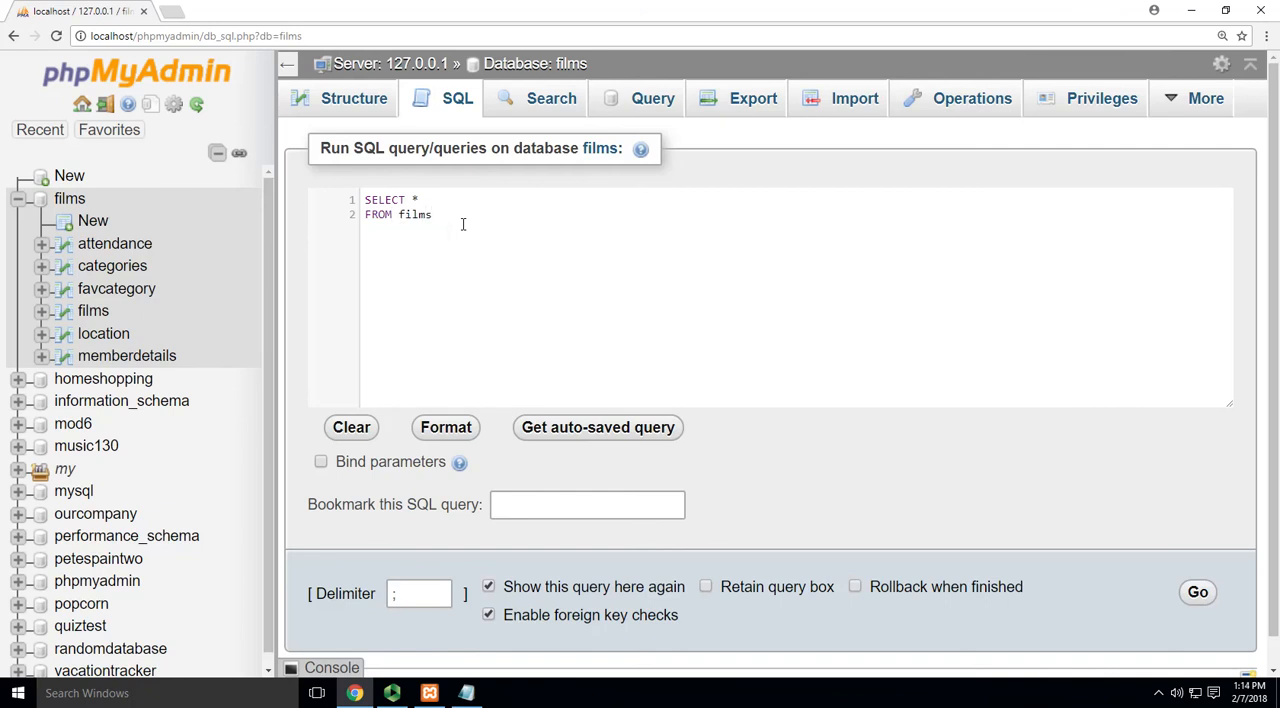
pyautogui.moveTo(548, 248)
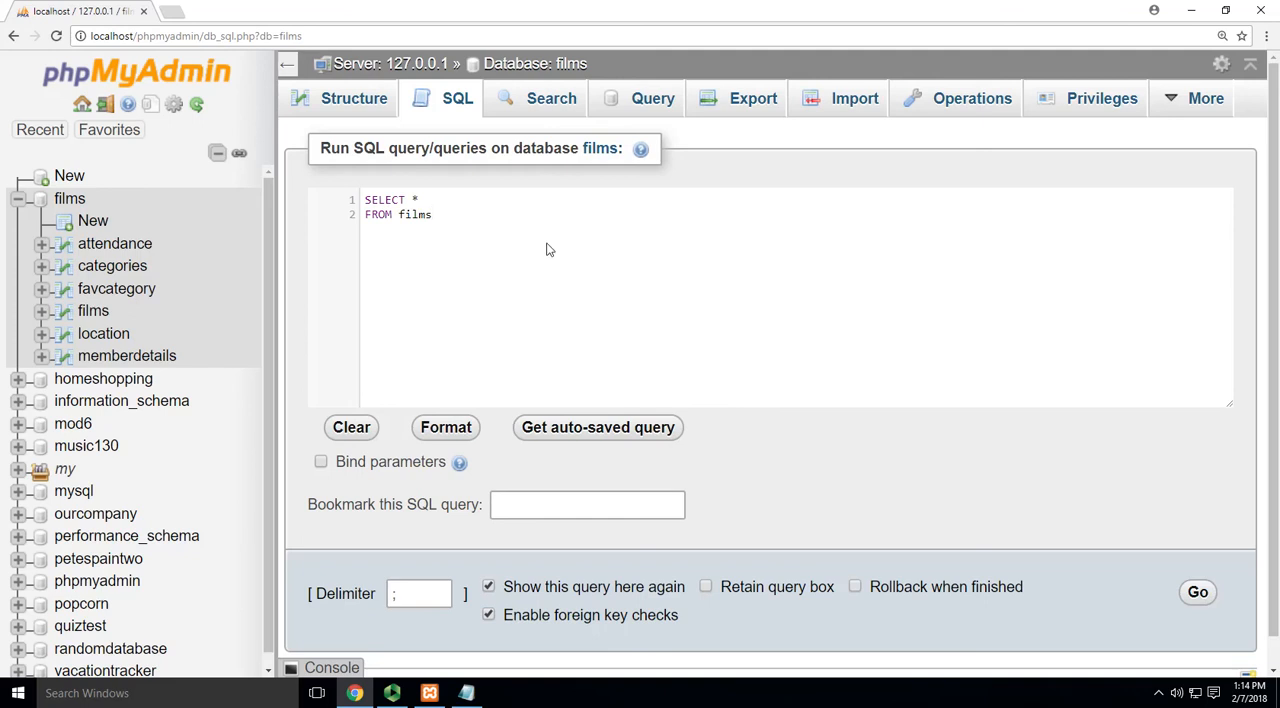
pyautogui.click(1196, 592)
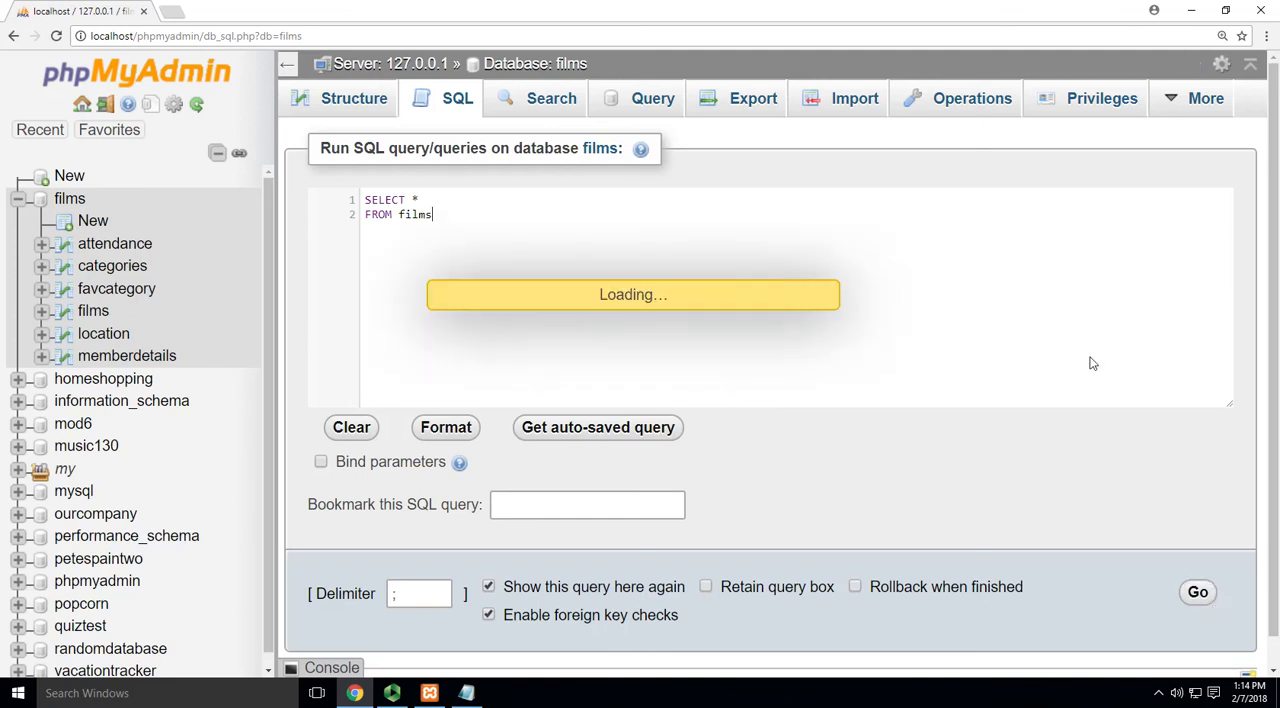
# - Scroll through the 15 returned film rows, then go back to the films database overview
pyautogui.click(1196, 592)
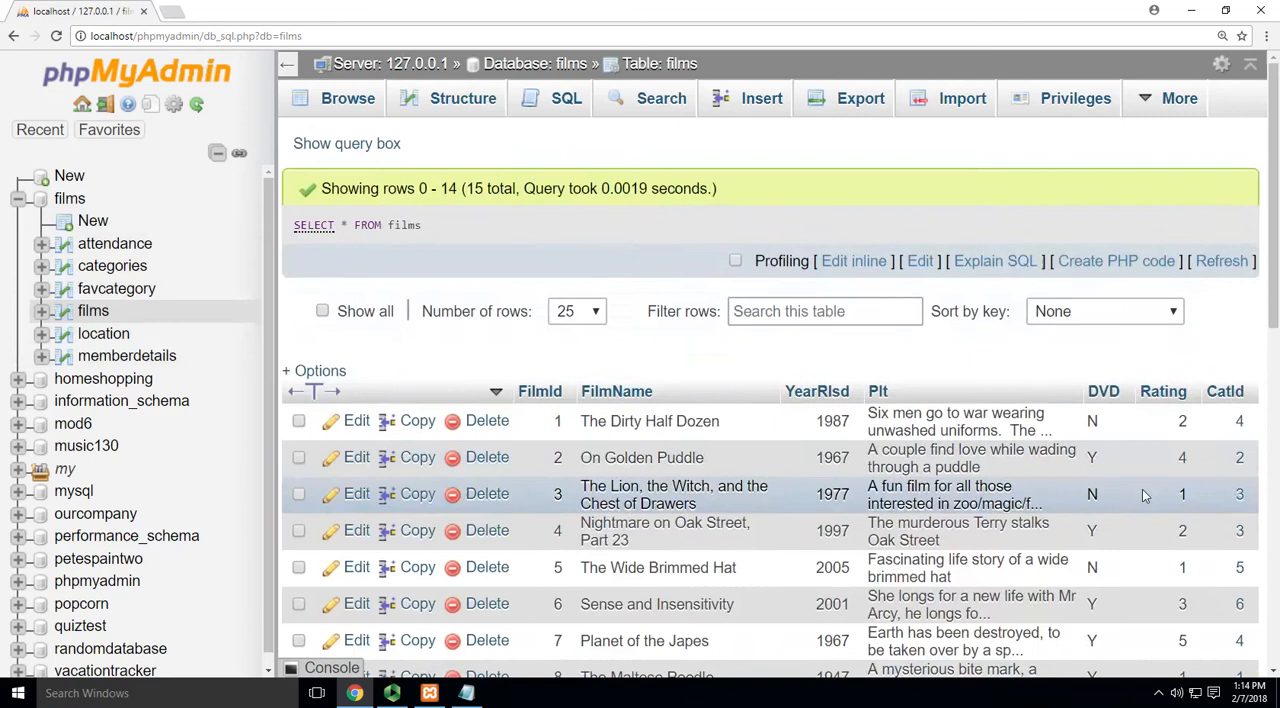
pyautogui.scroll(-3)
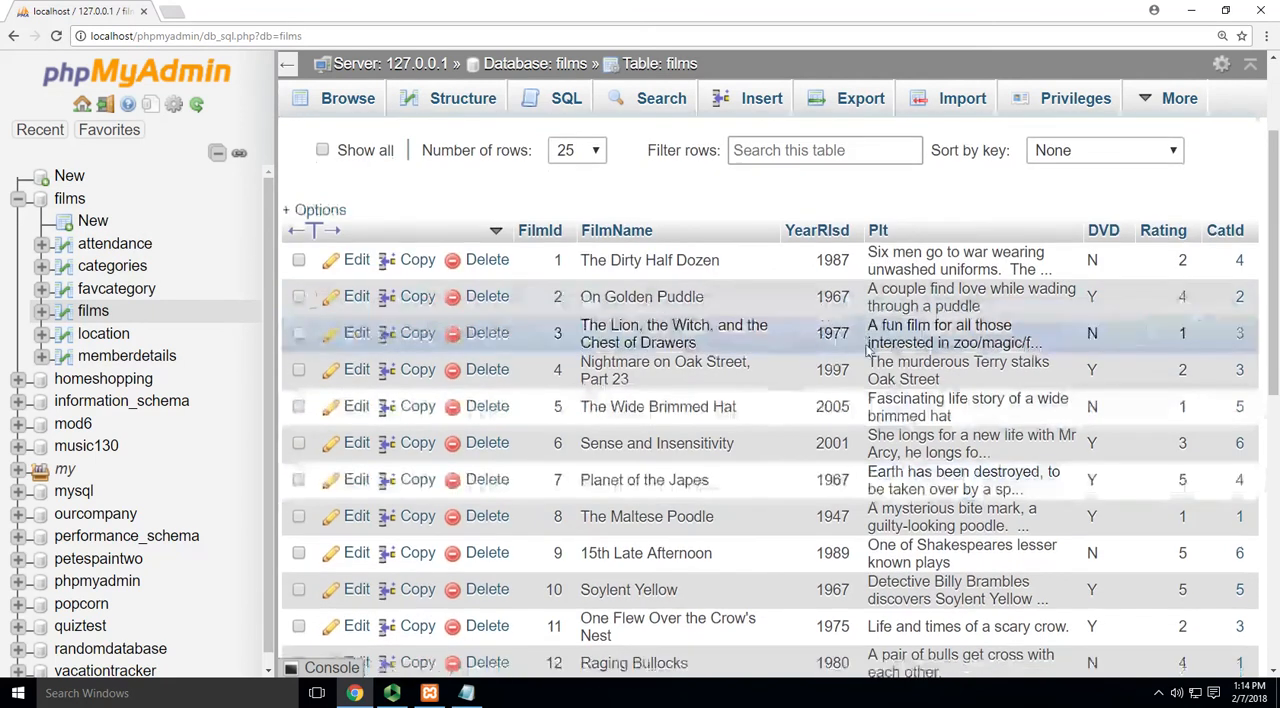
pyautogui.scroll(-3)
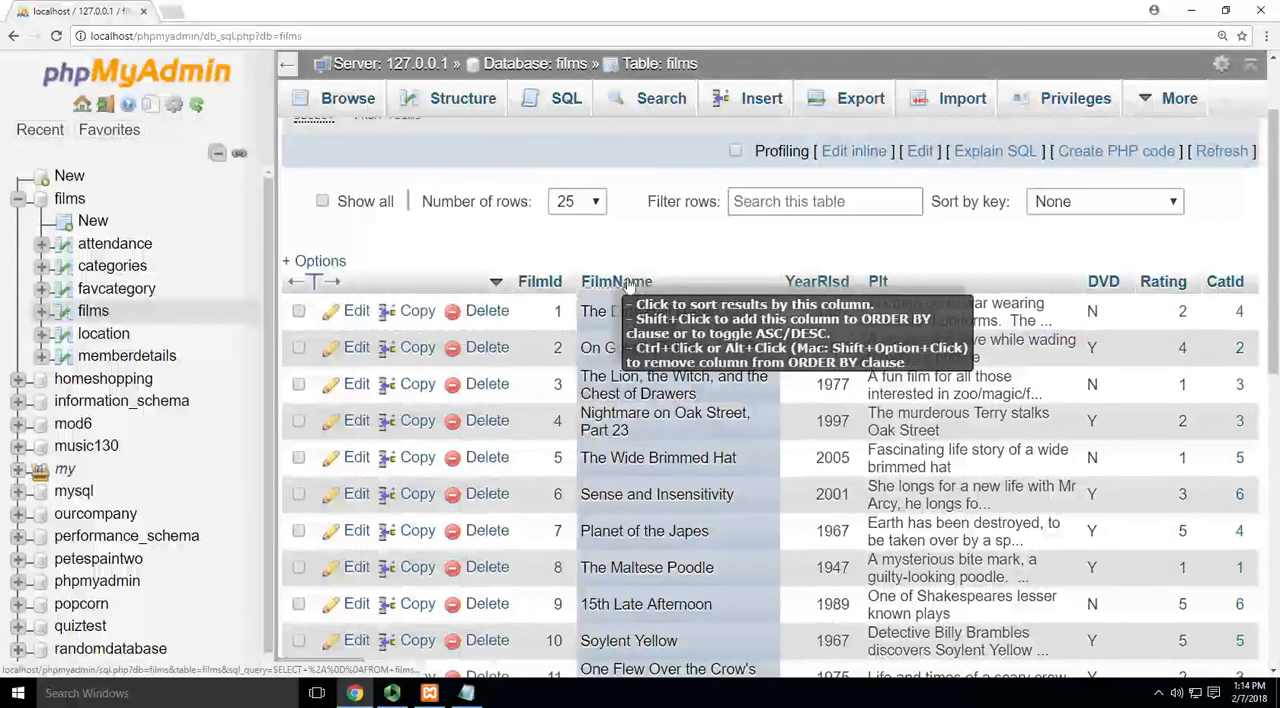
pyautogui.moveTo(1164, 280)
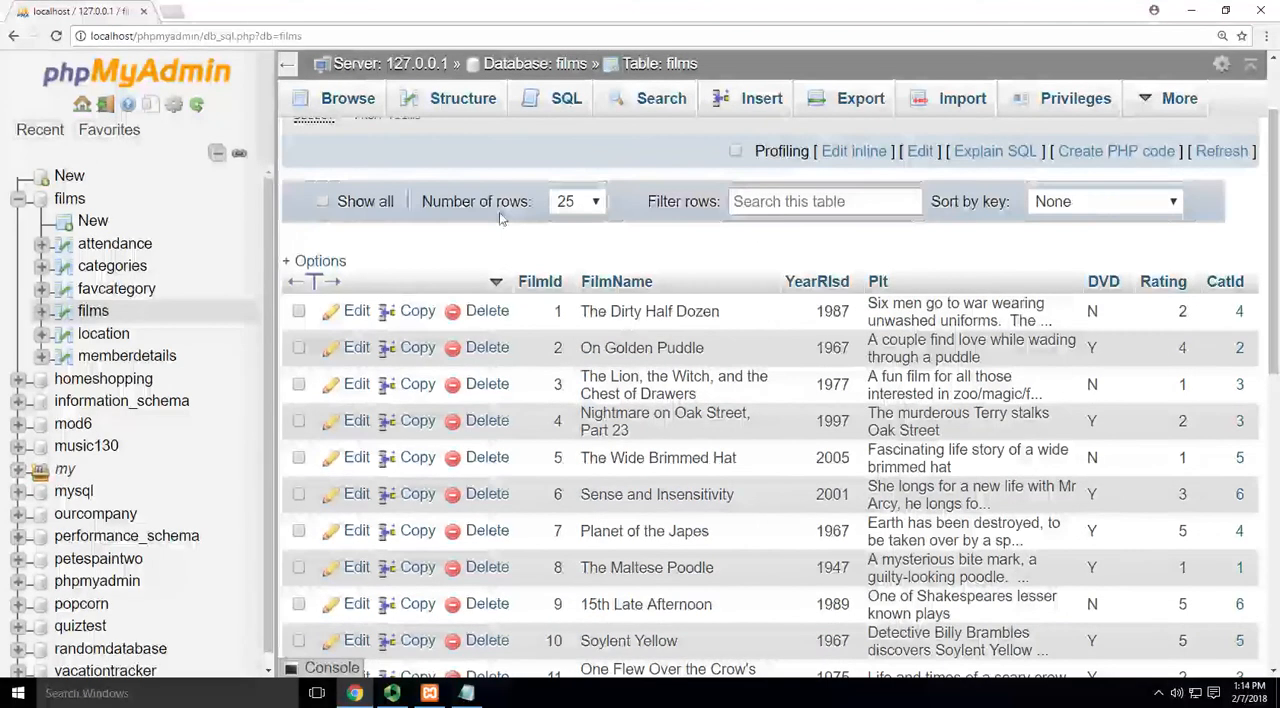
pyautogui.click(92, 312)
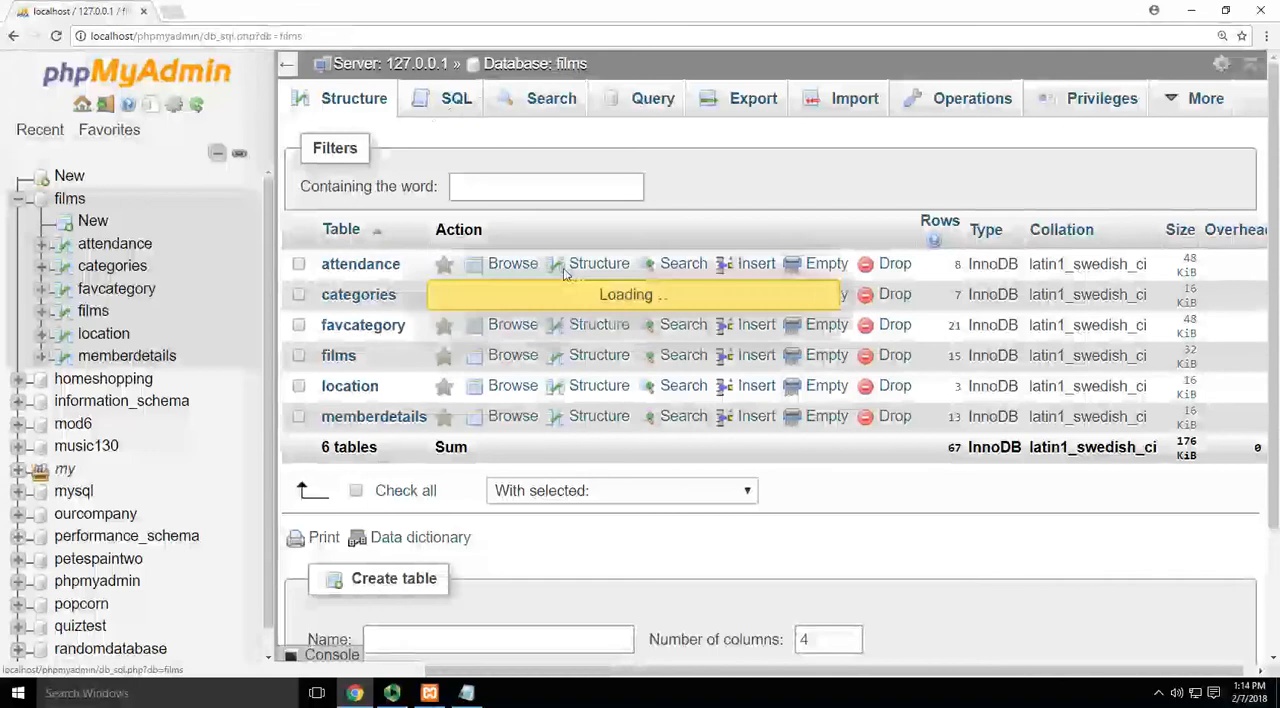
# - Draft SELECT * FROM films again in the films database's SQL editor without running it
pyautogui.click(458, 98)
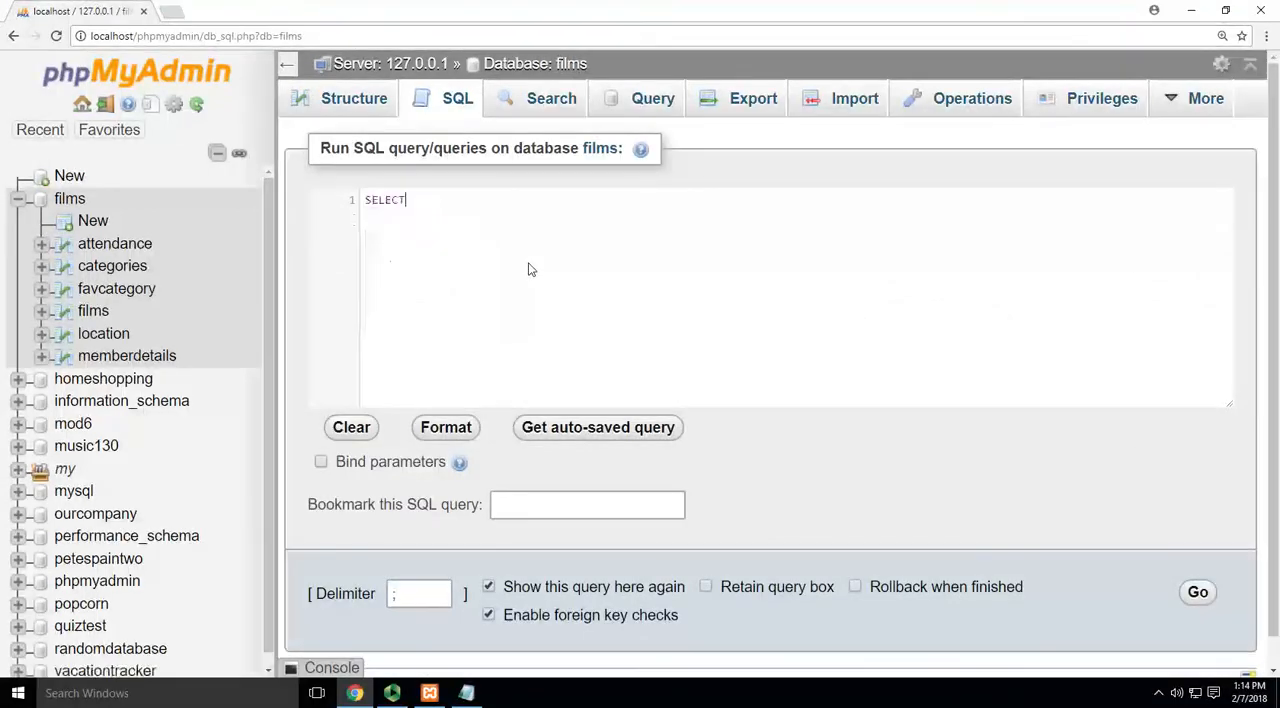
pyautogui.write('*')
pyautogui.write('FROM')
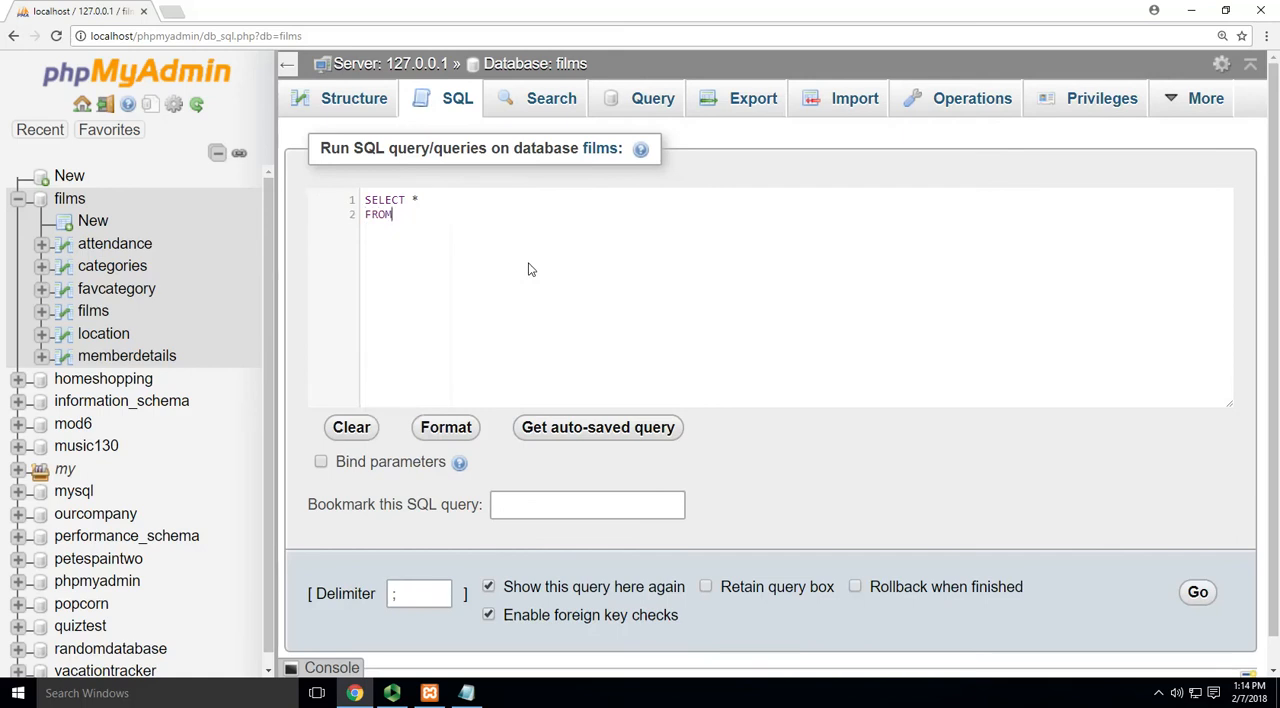
pyautogui.write('films')
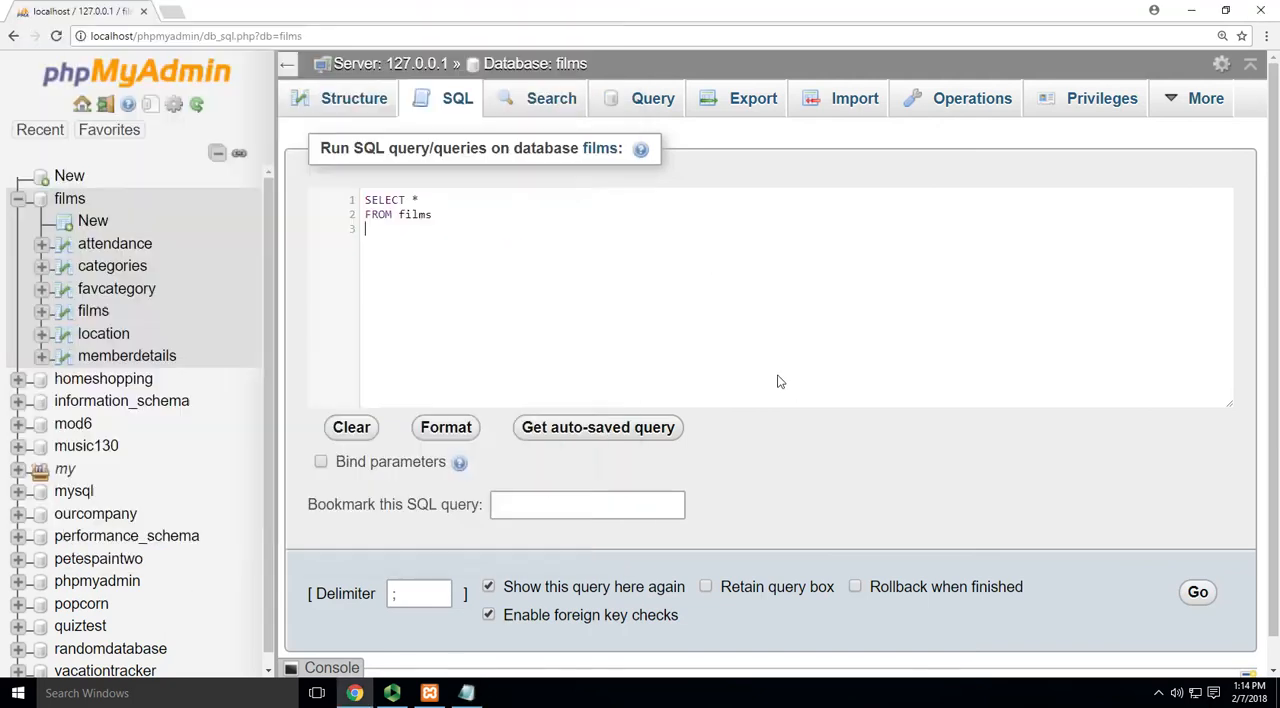
pyautogui.moveTo(508, 218)
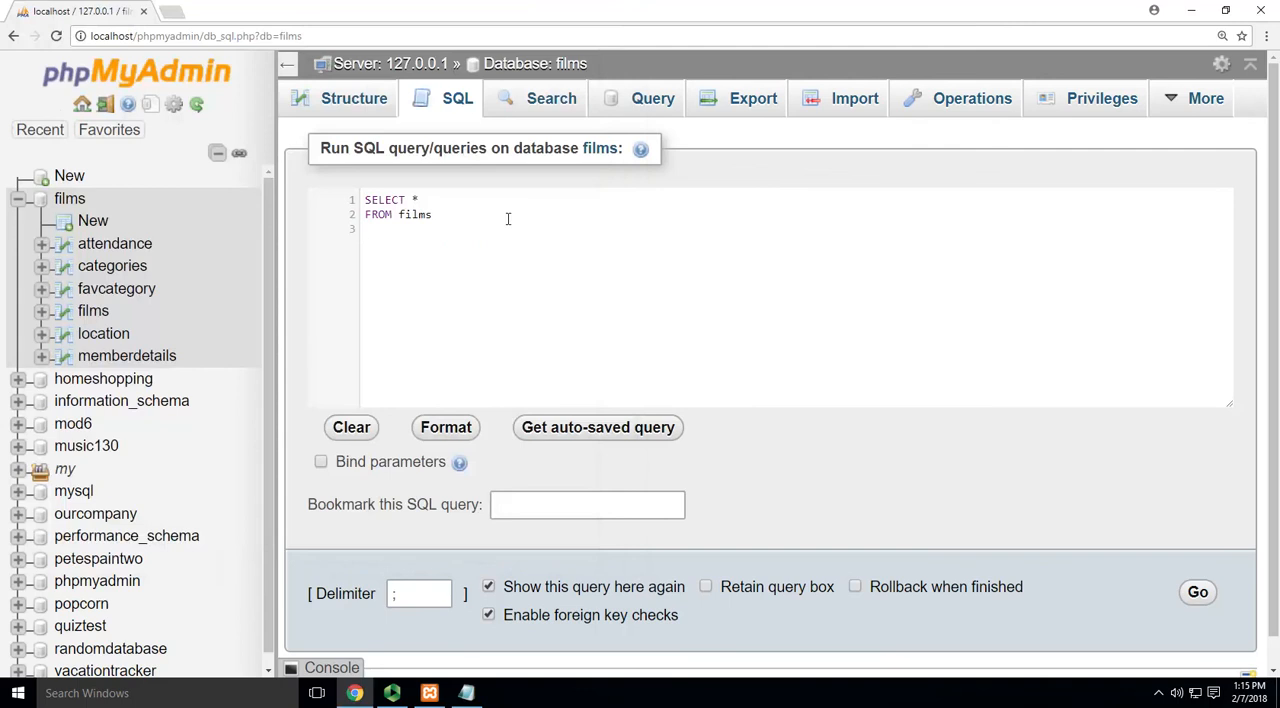
# - Run the query listing all 15 films, scroll the results, and return to the database overview
pyautogui.click(1196, 592)
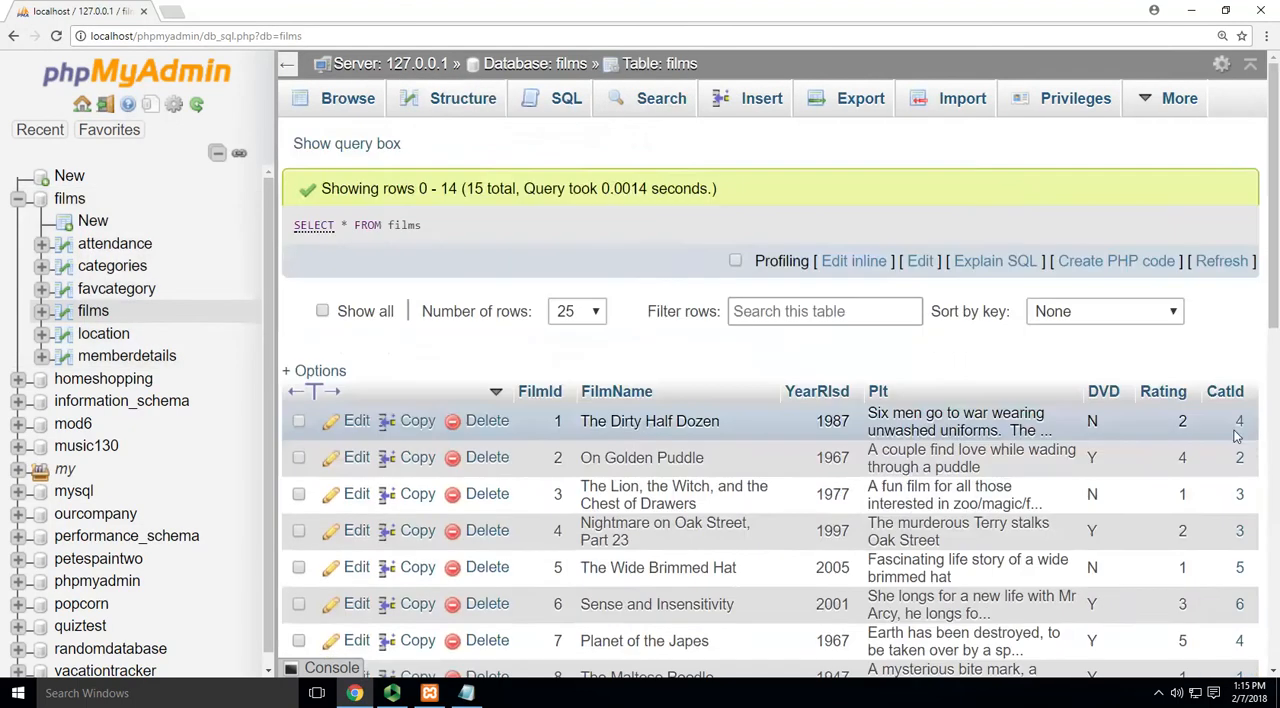
pyautogui.scroll(-3)
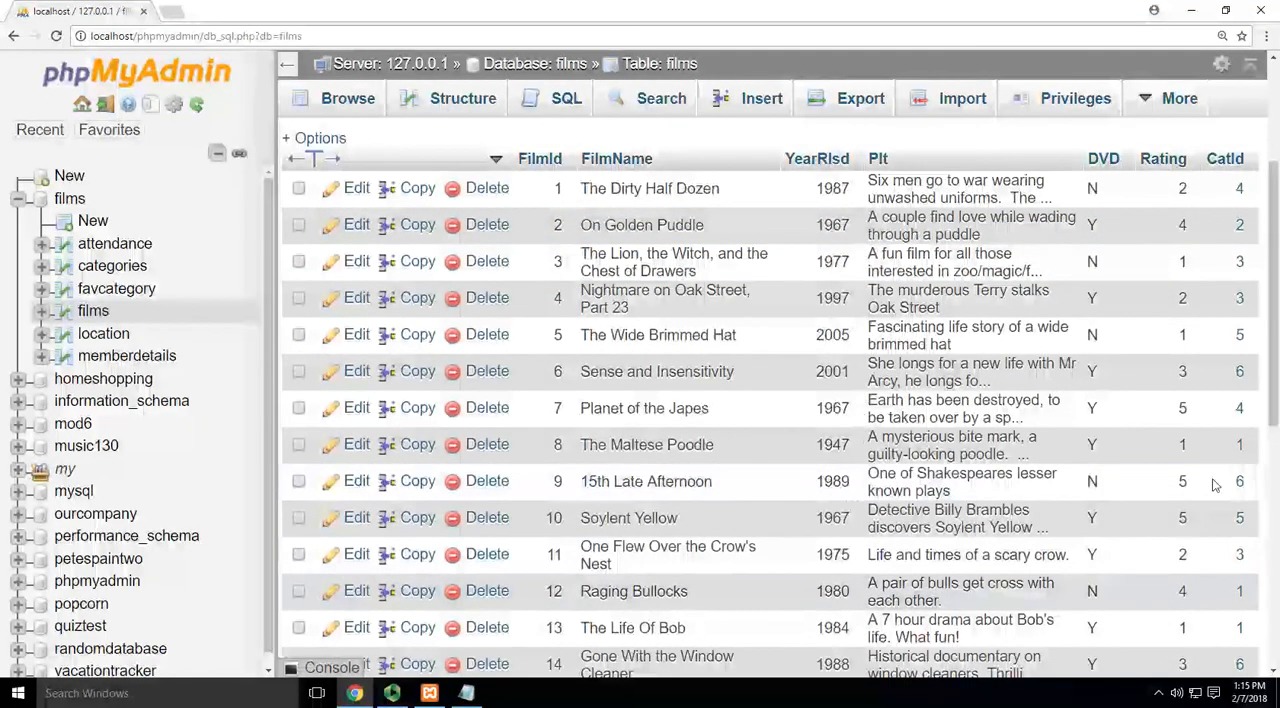
pyautogui.scroll(-3)
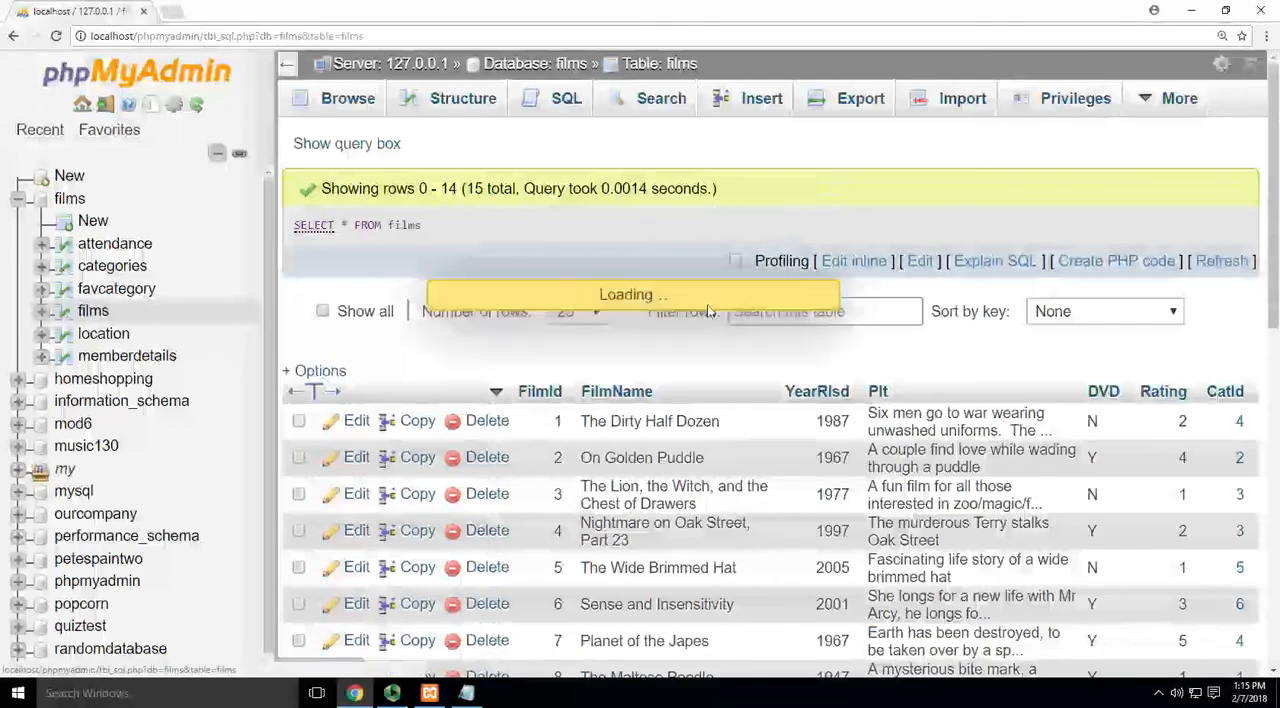
pyautogui.click(564, 98)
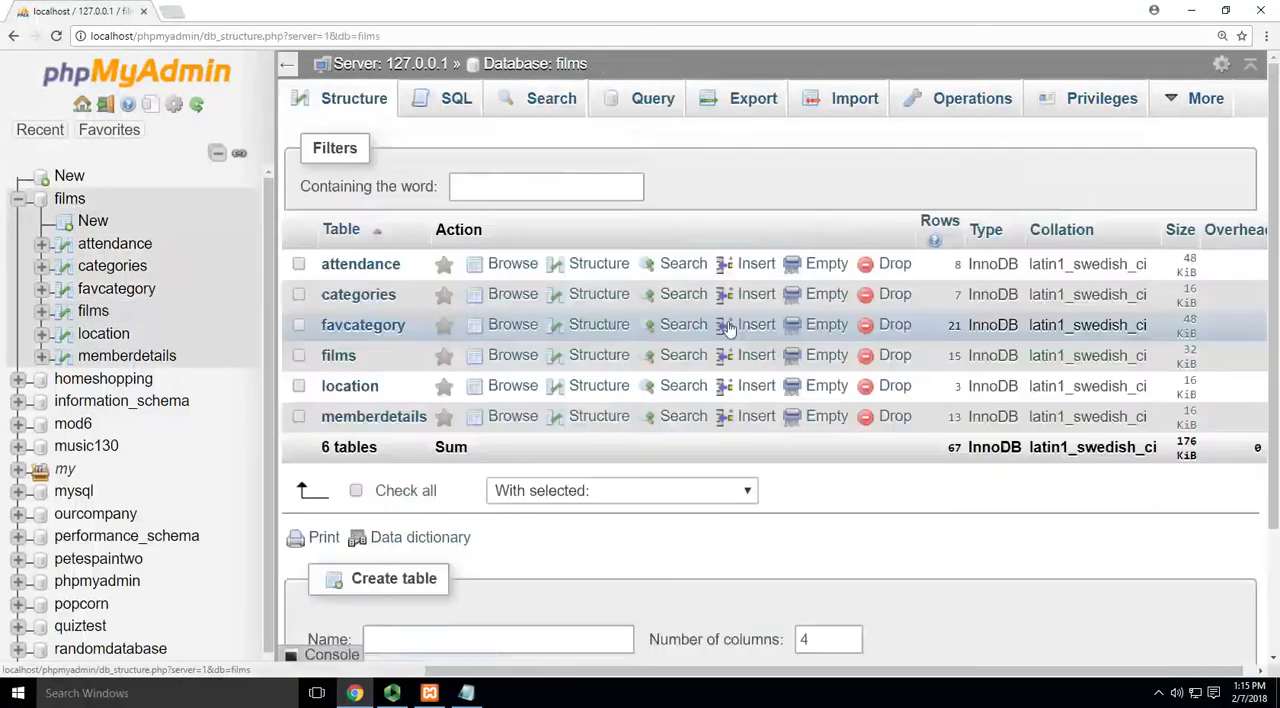
# - Add a WHERE line testing YearRe... = 1967 to the films query, then target the mistyped column name
pyautogui.click(456, 98)
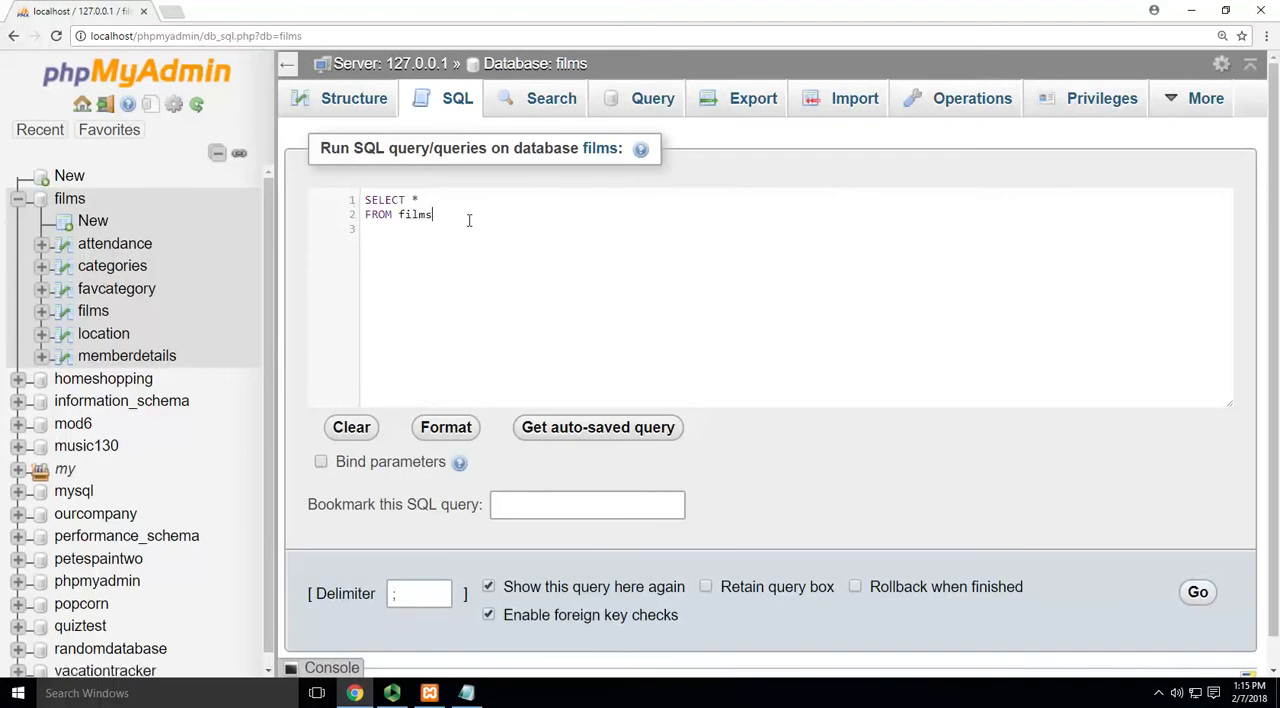
pyautogui.write('WHERE')
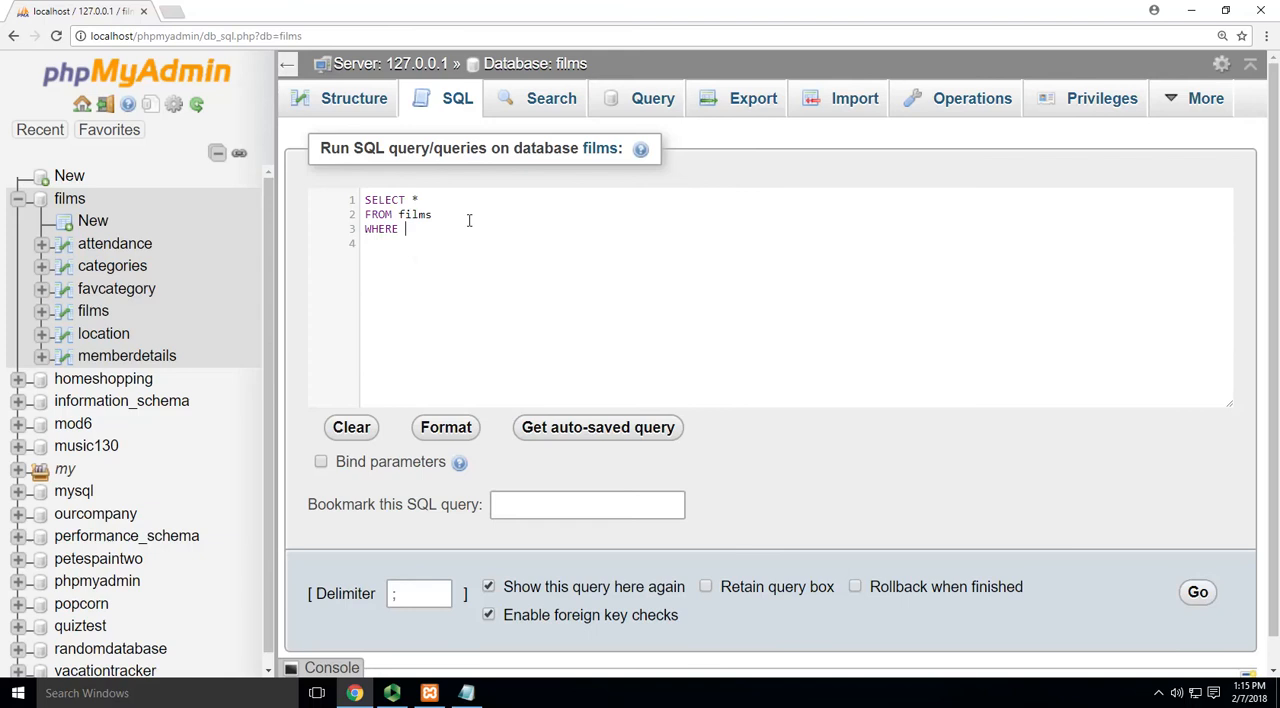
pyautogui.moveTo(104, 332)
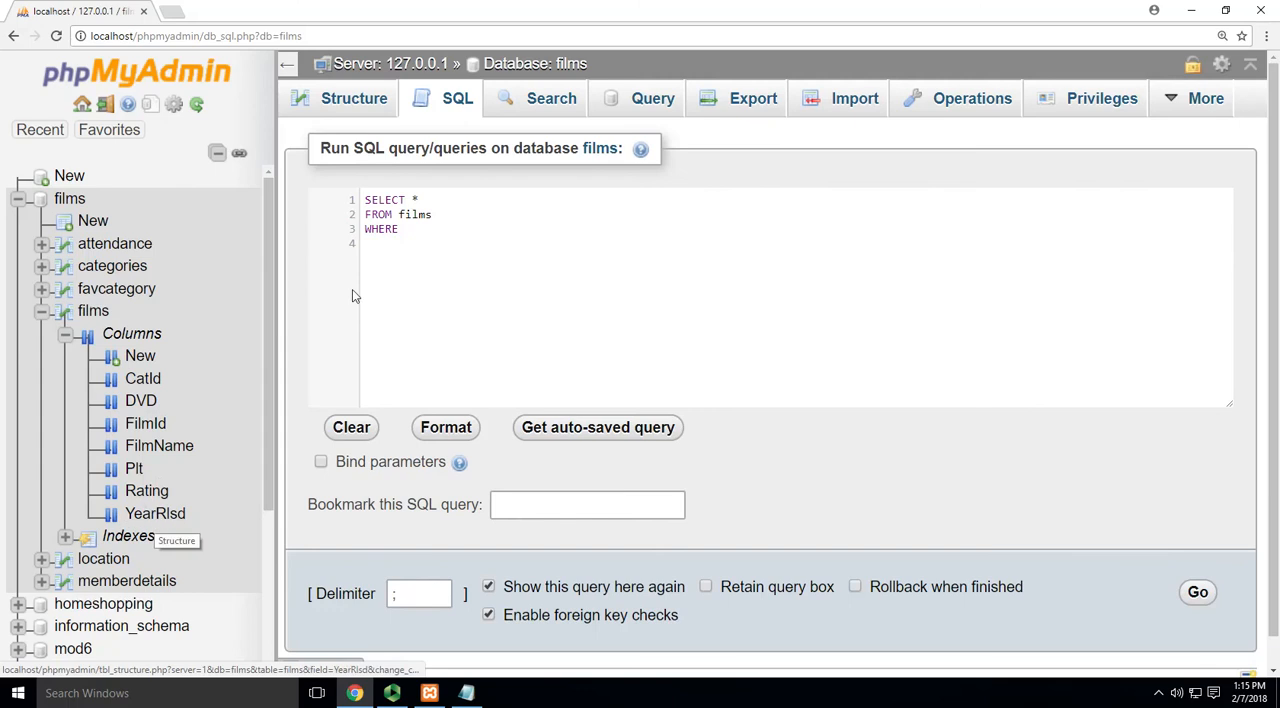
pyautogui.click(420, 228)
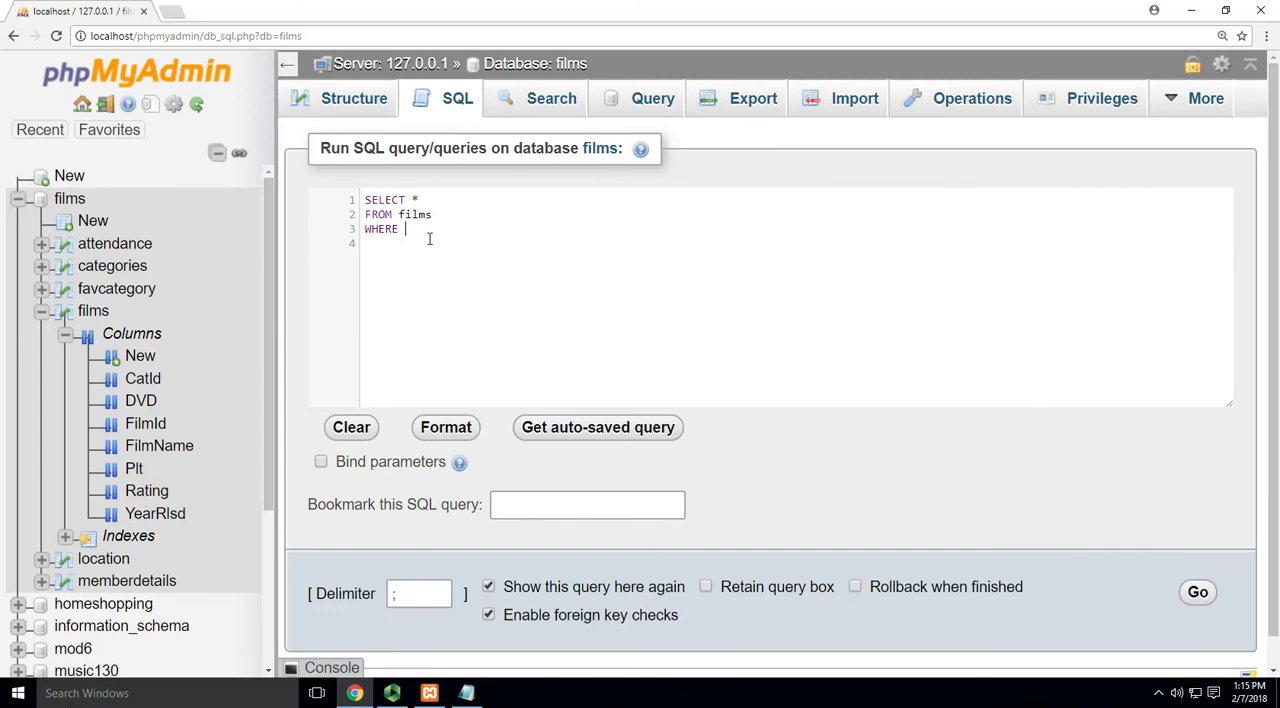
pyautogui.write('YearRelsd')
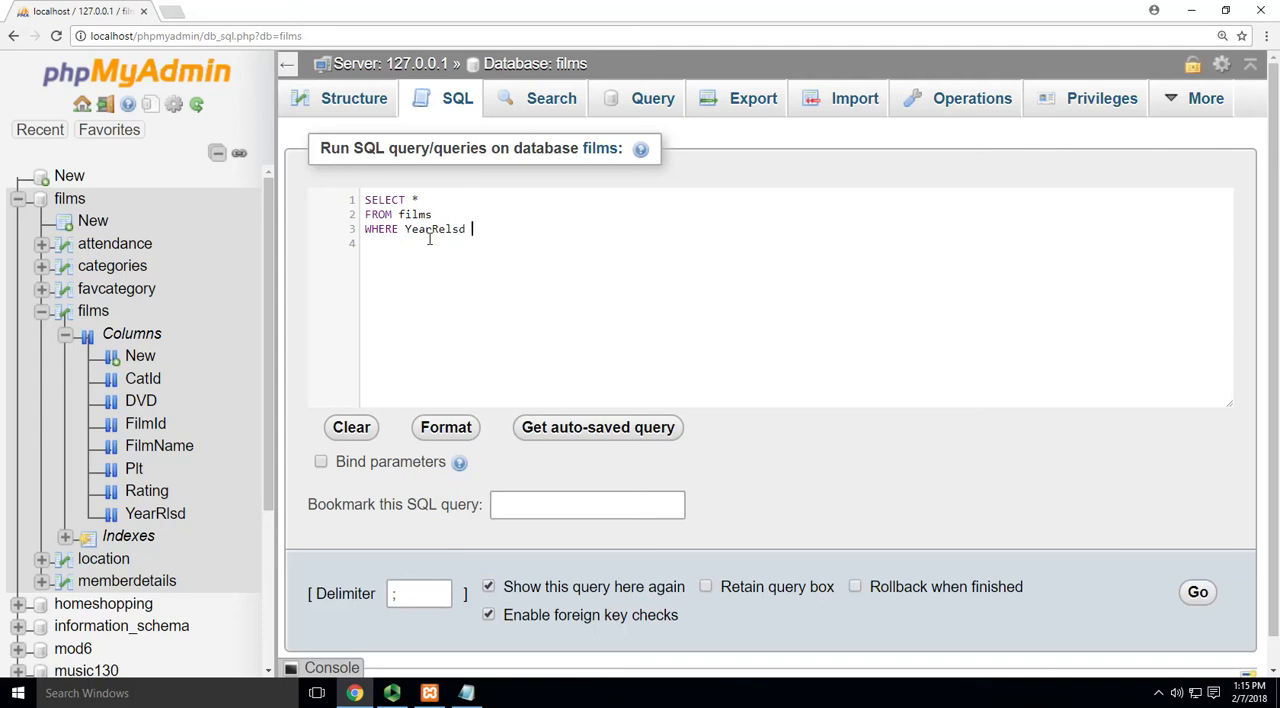
pyautogui.write('= 1967')
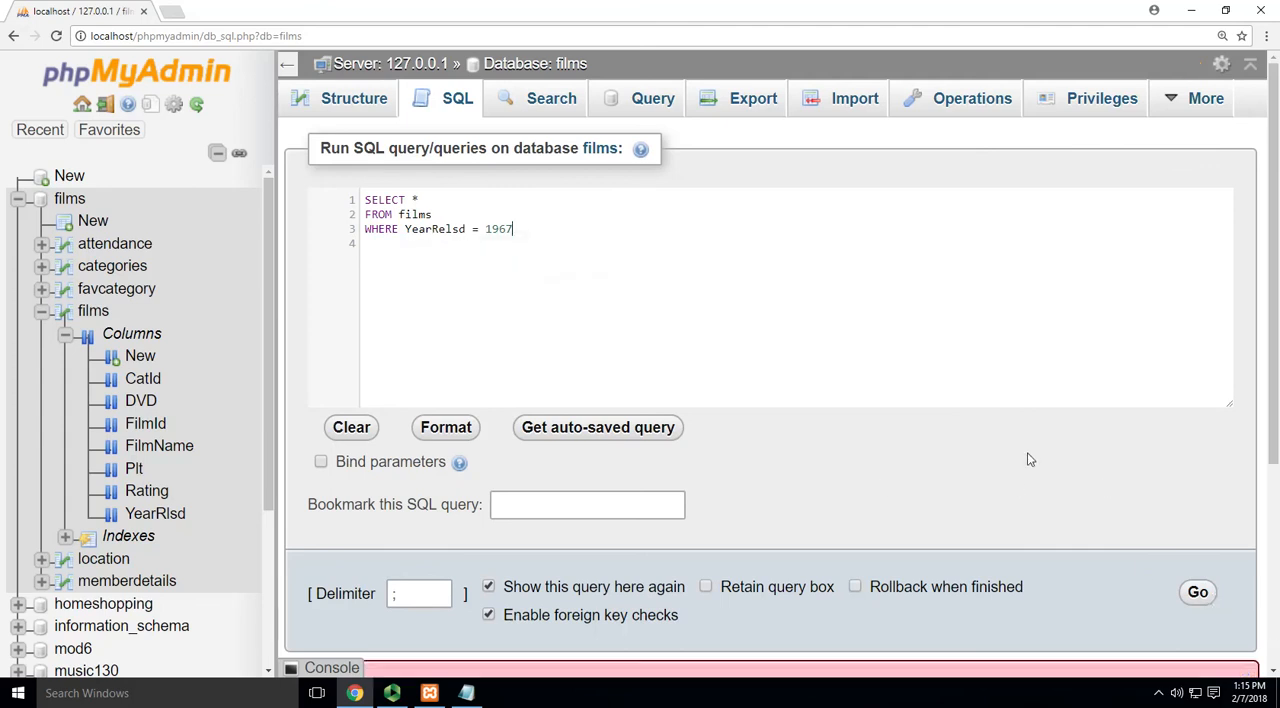
pyautogui.moveTo(1270, 254)
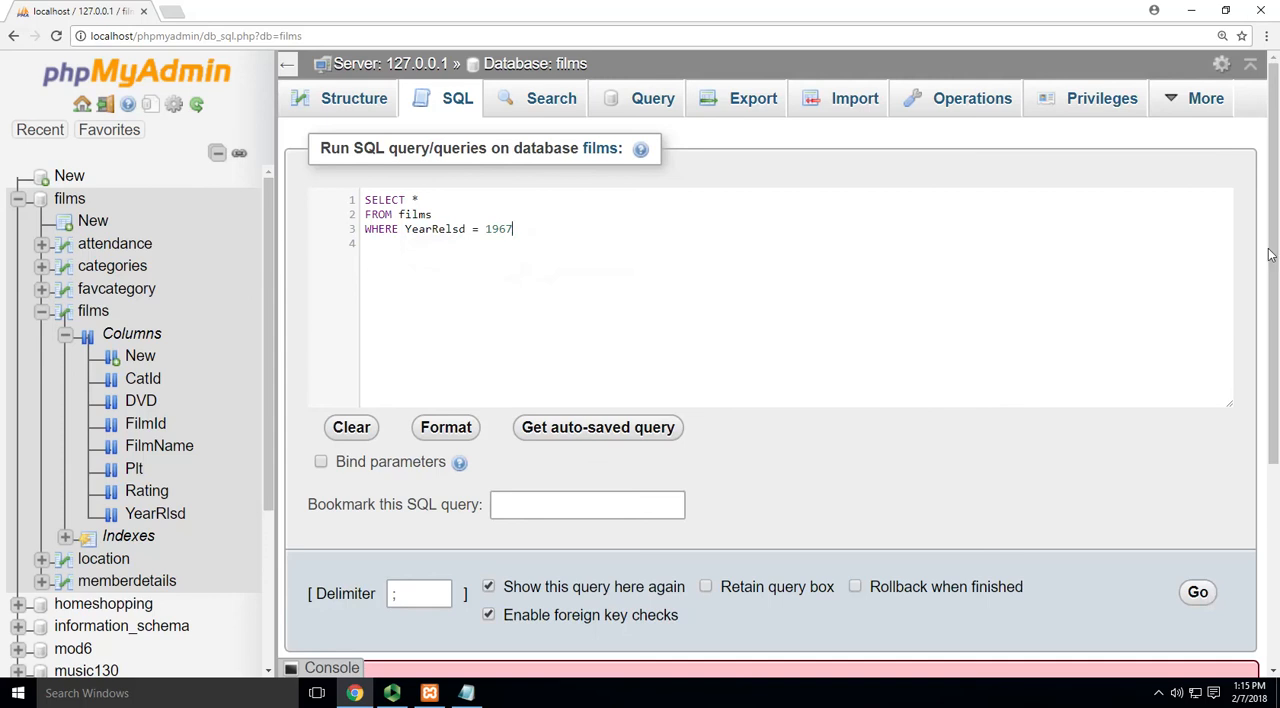
pyautogui.click(1196, 592)
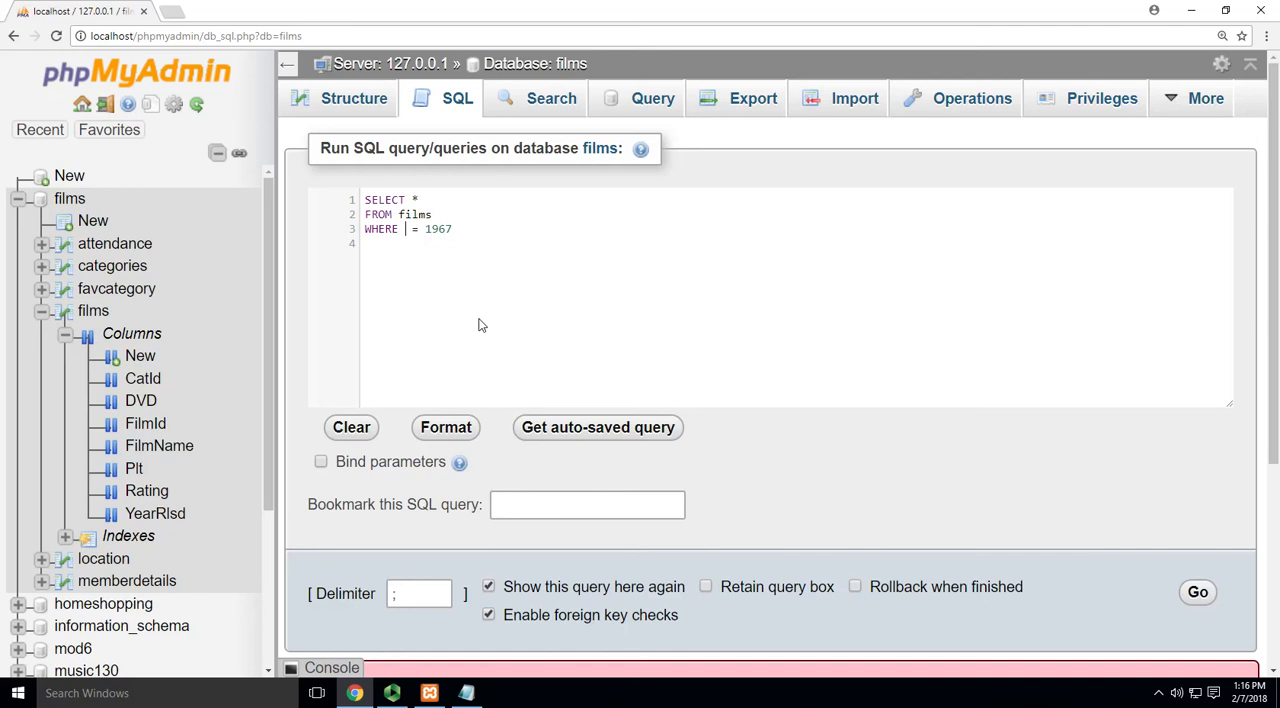
# - Complete the condition as films.YearRlsd = 1967 using the column autocomplete suggestion
pyautogui.write('film.')
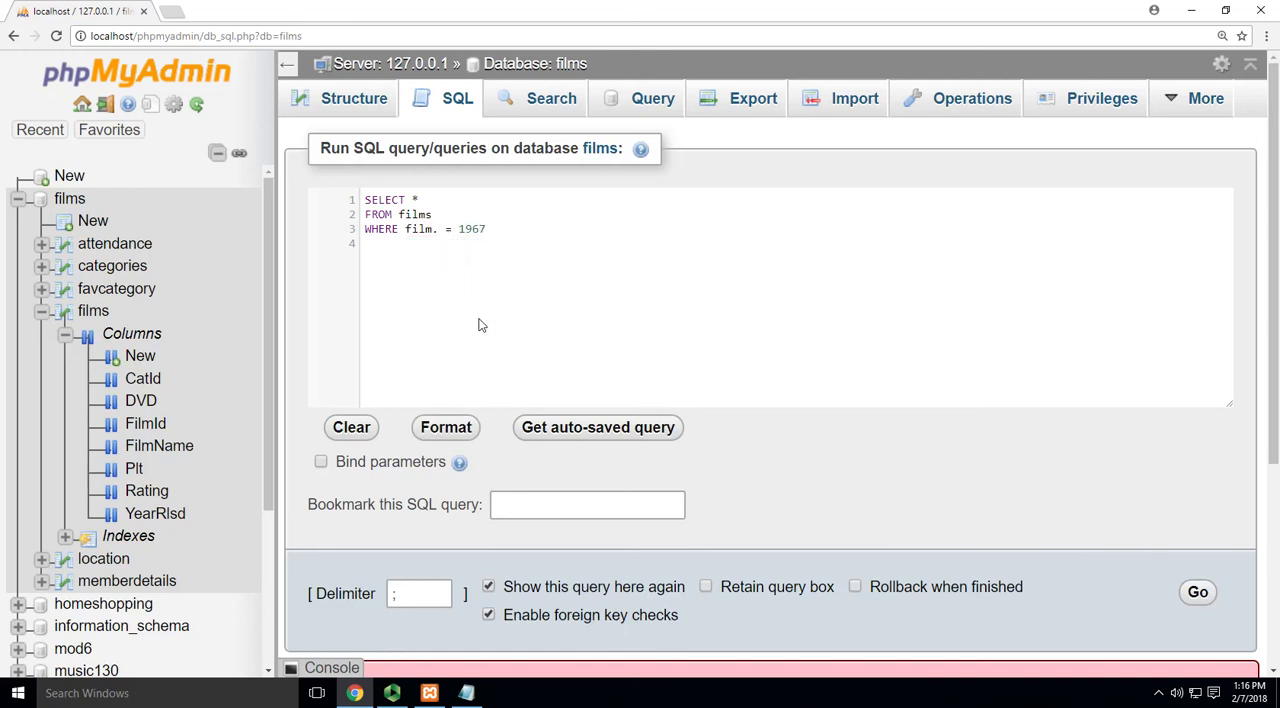
pyautogui.press('Backspace')
pyautogui.write('s')
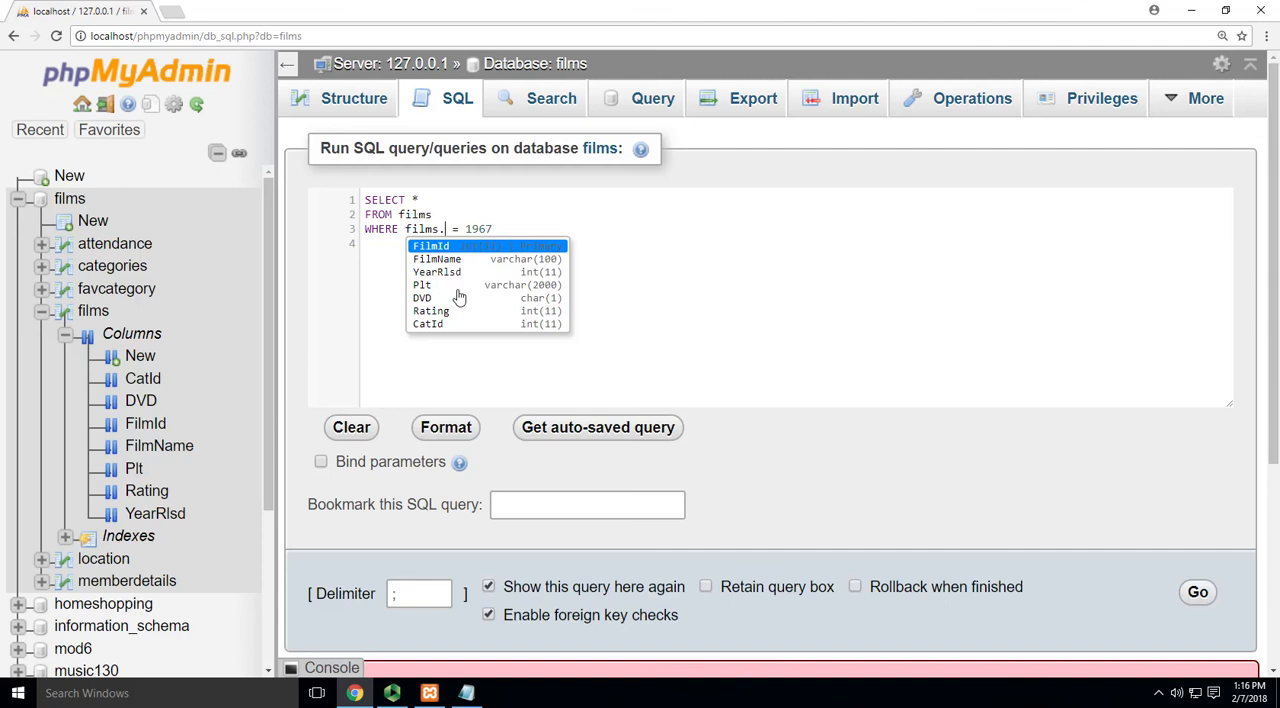
pyautogui.moveTo(462, 284)
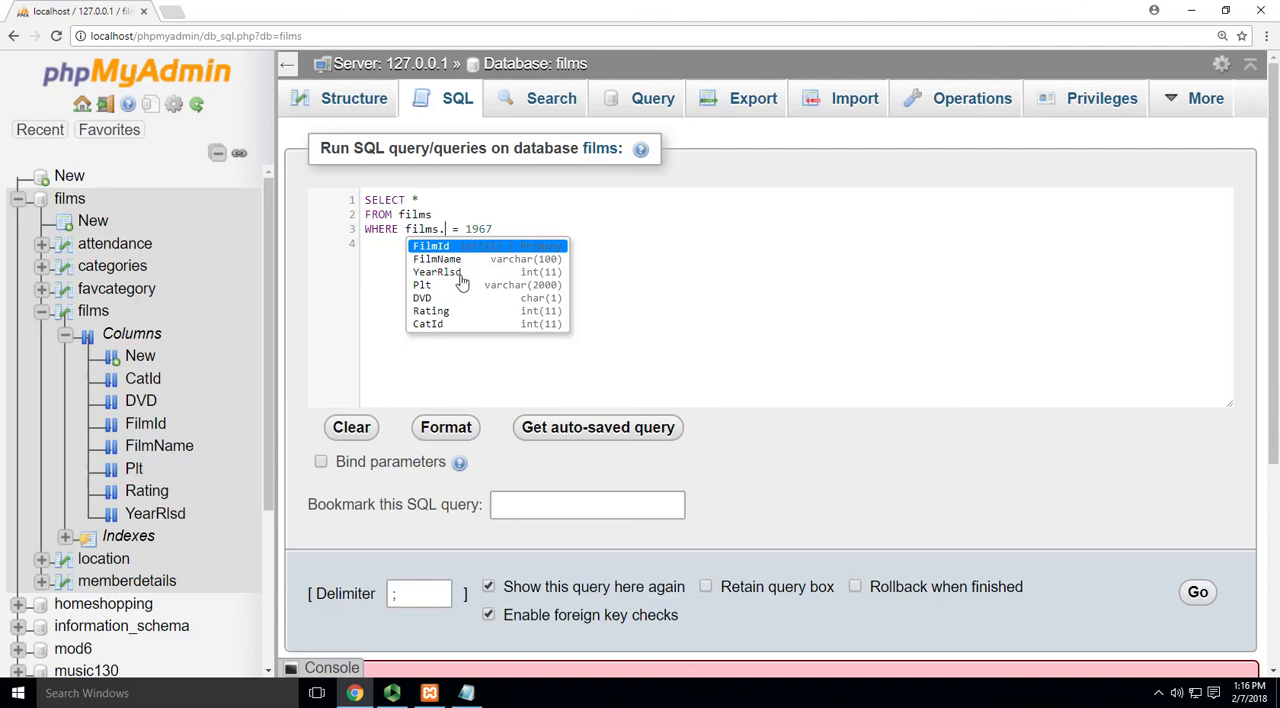
pyautogui.click(438, 272)
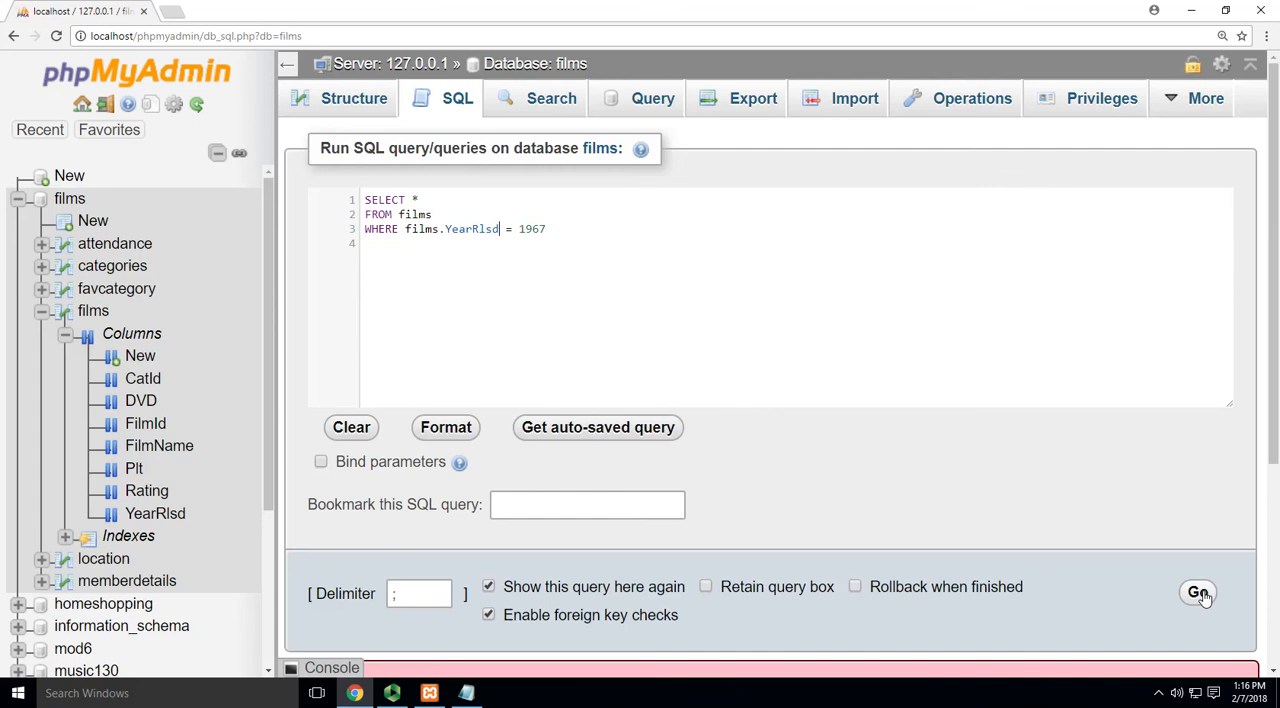
# - Run the 1967 filter returning three films, then browse all 15 rows of the films table again
pyautogui.click(1196, 592)
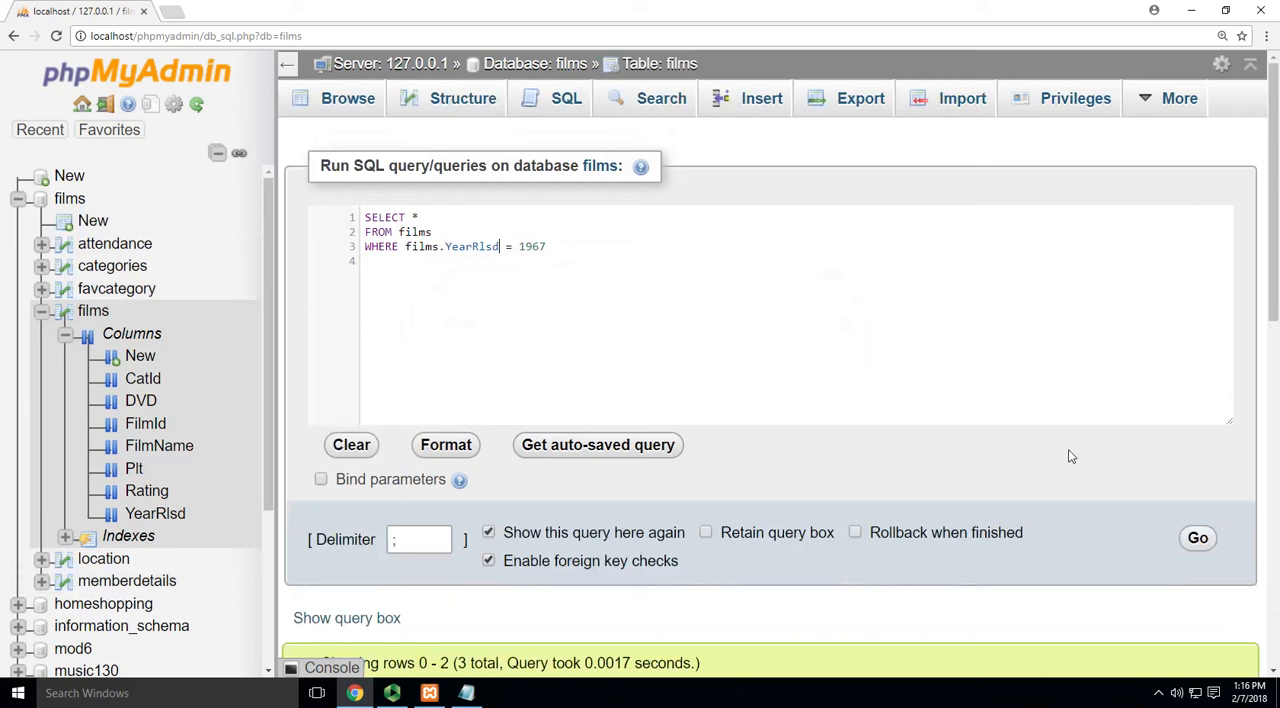
pyautogui.click(1196, 538)
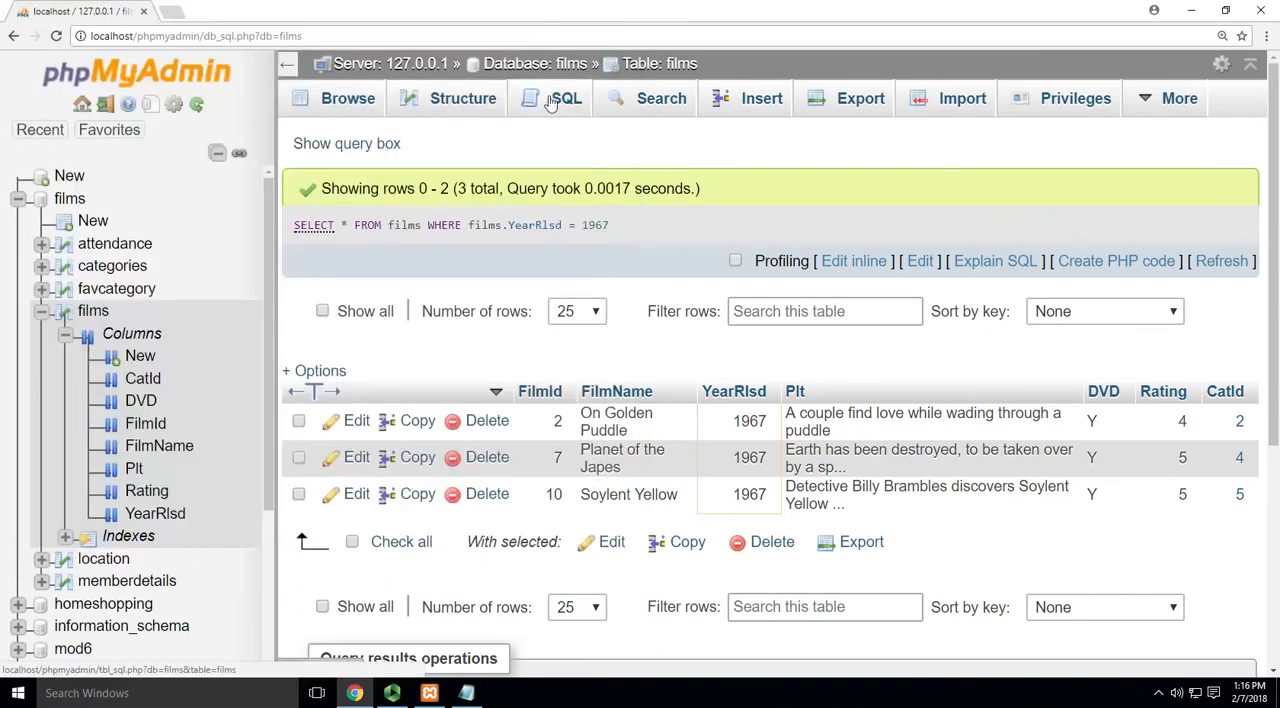
pyautogui.click(566, 98)
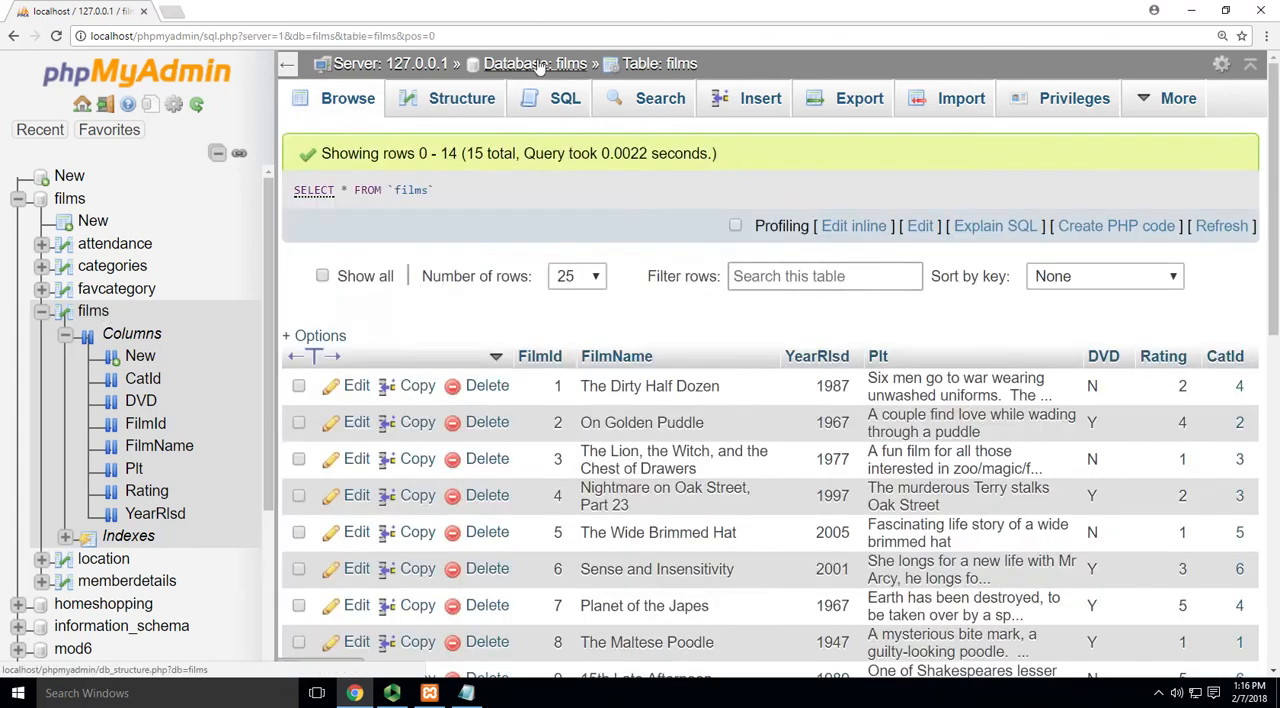
# - Return to the films database SQL editor and remove the * from the SELECT list
pyautogui.click(530, 64)
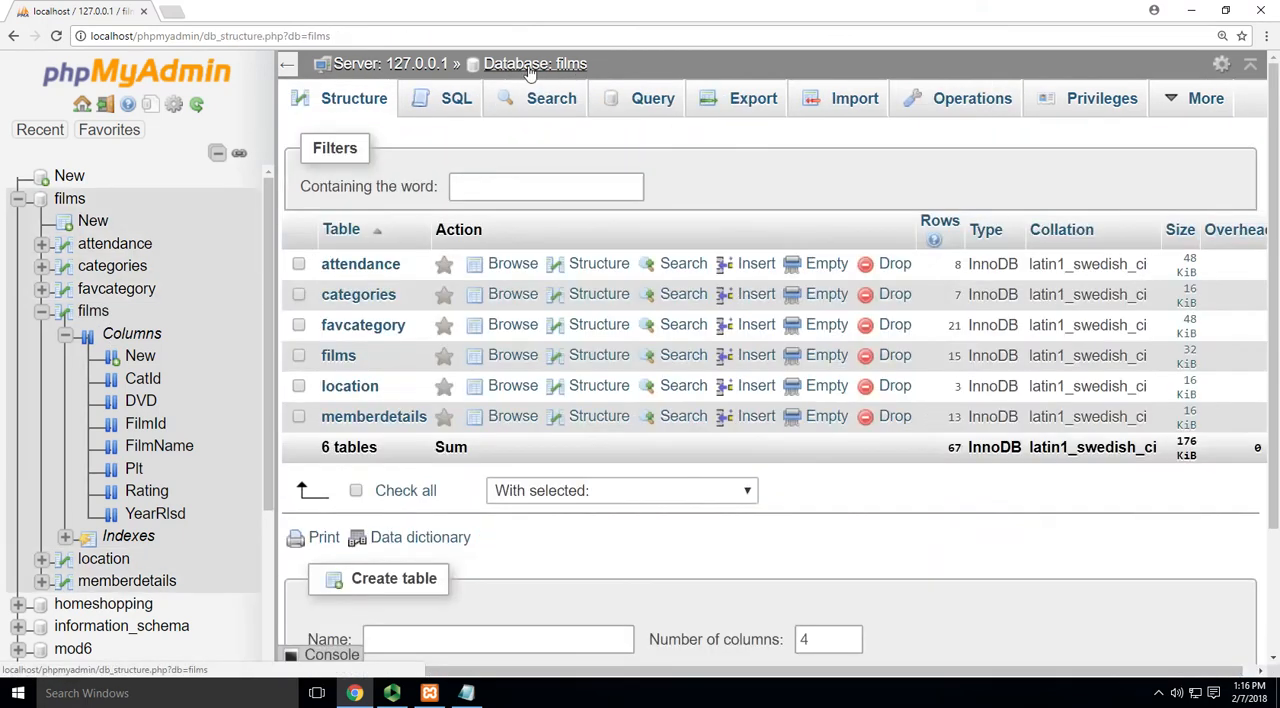
pyautogui.click(452, 98)
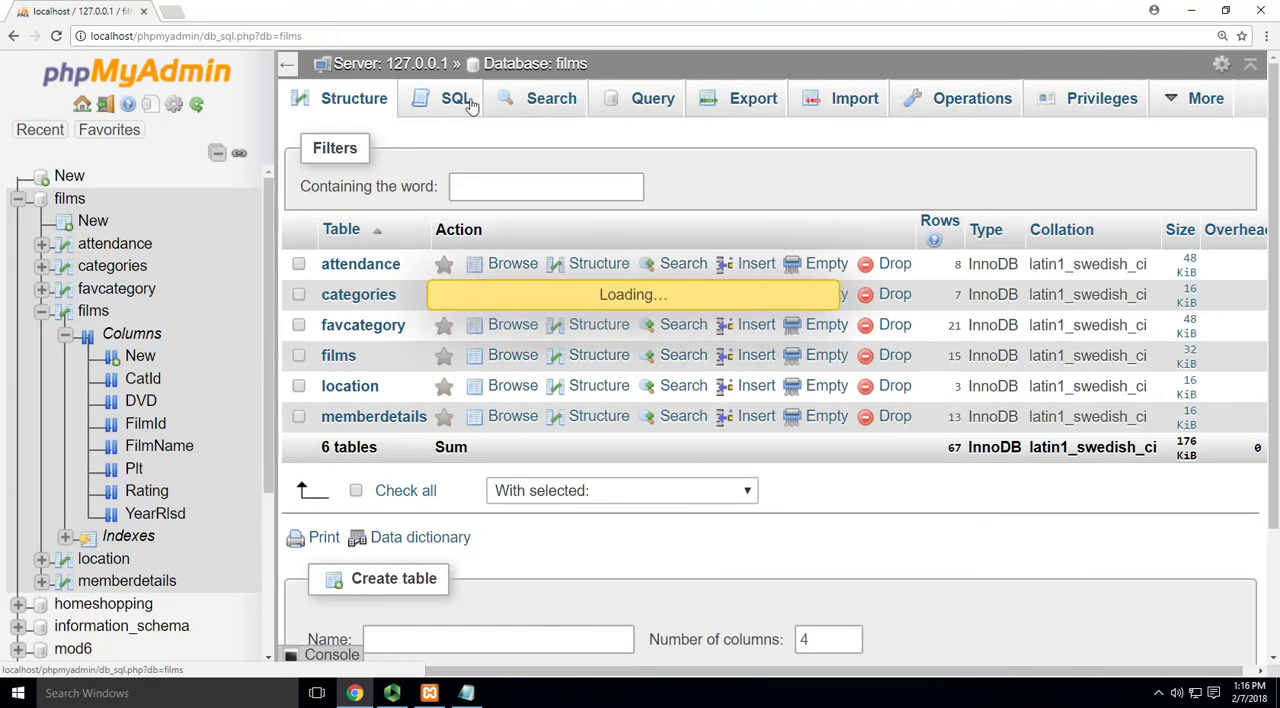
pyautogui.click(452, 98)
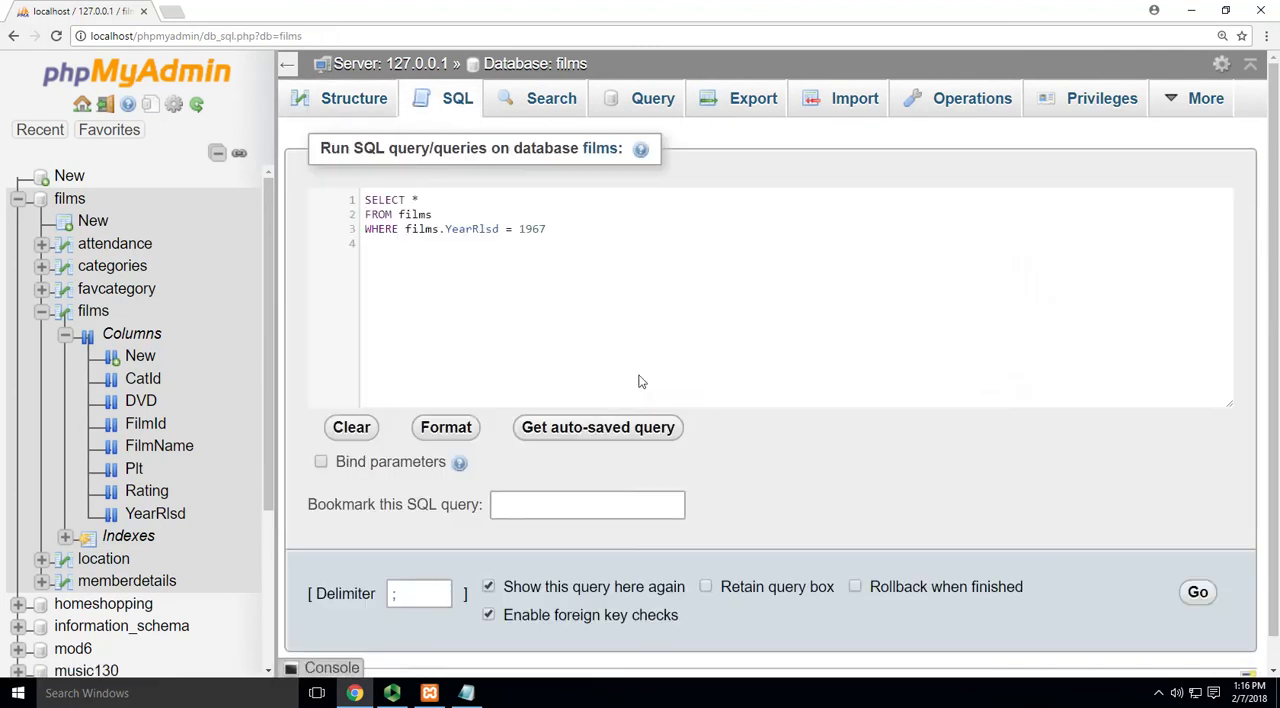
pyautogui.click(420, 200)
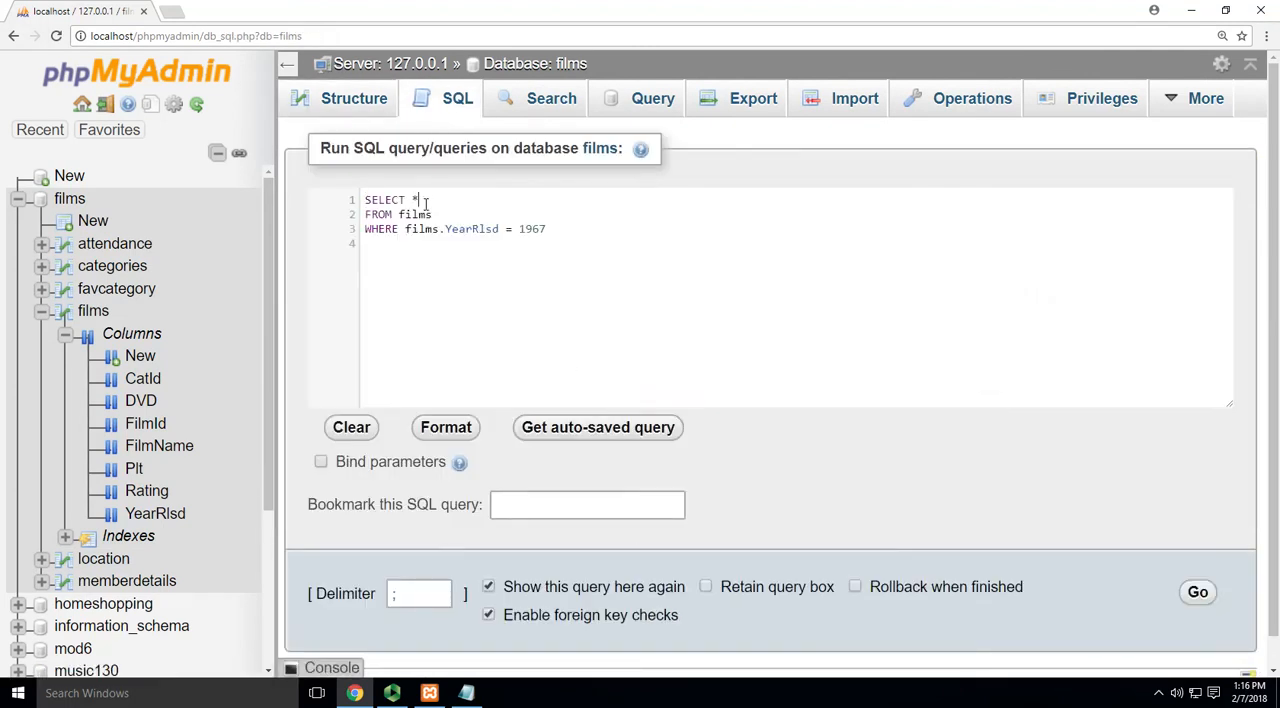
pyautogui.press('Backspace')
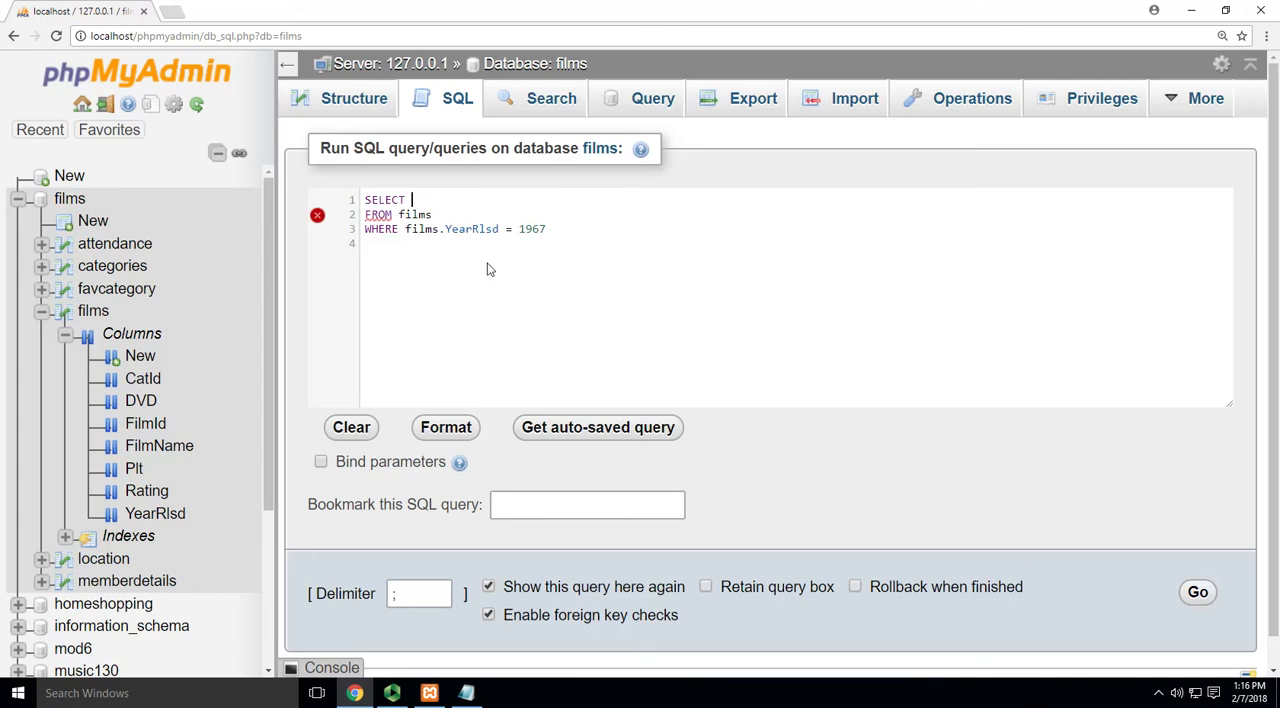
# - Replace the select list with films.FilmName, keeping WHERE films.YearRlsd = 1967
pyautogui.write('films.')
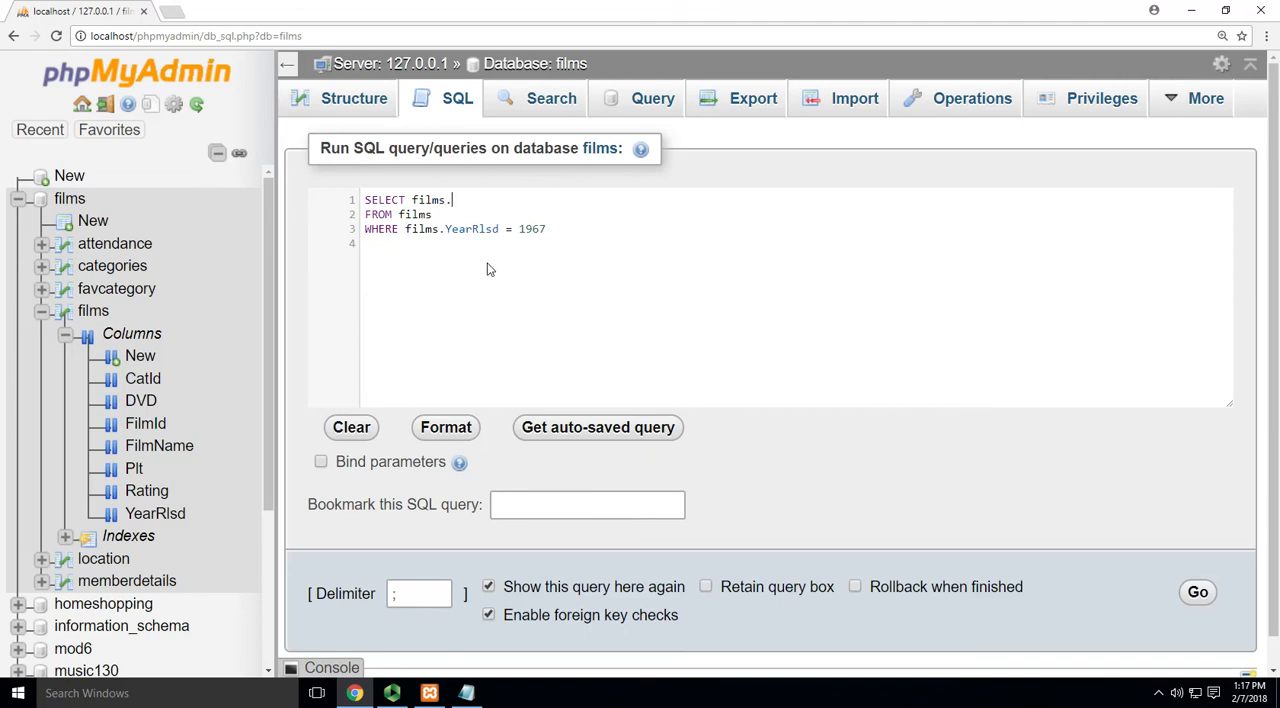
pyautogui.write('year')
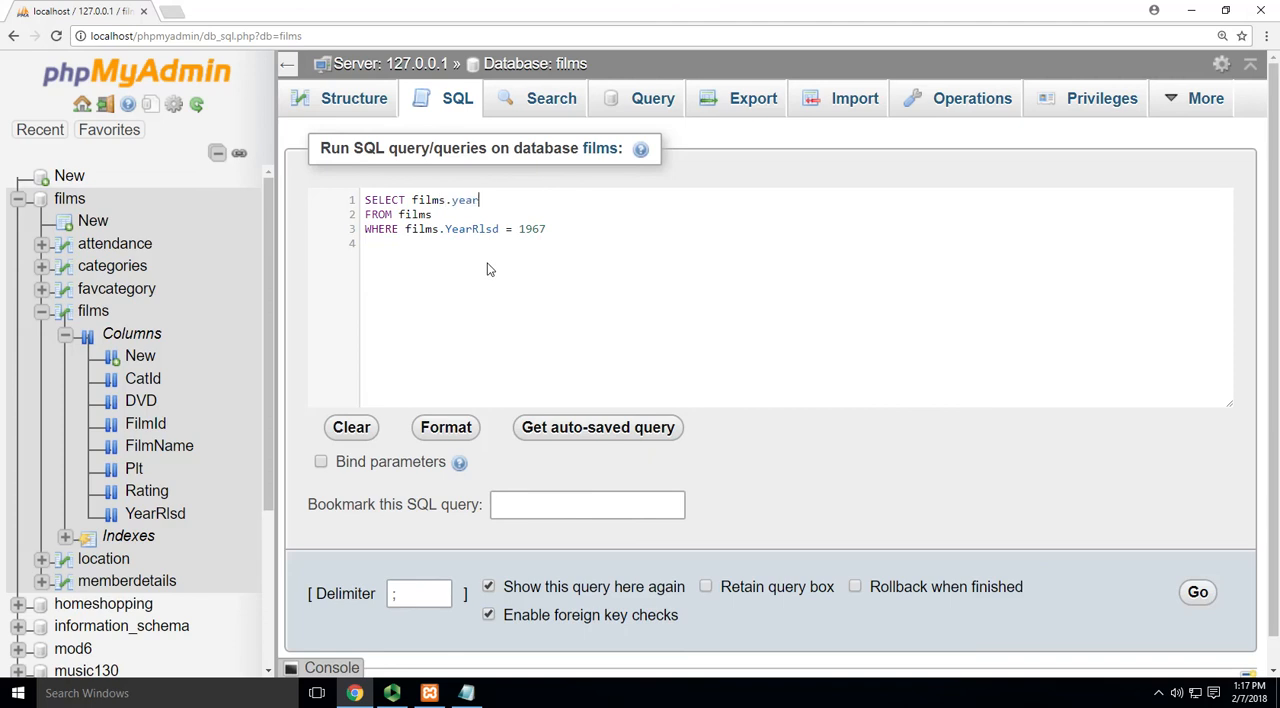
pyautogui.press('BackSpace')
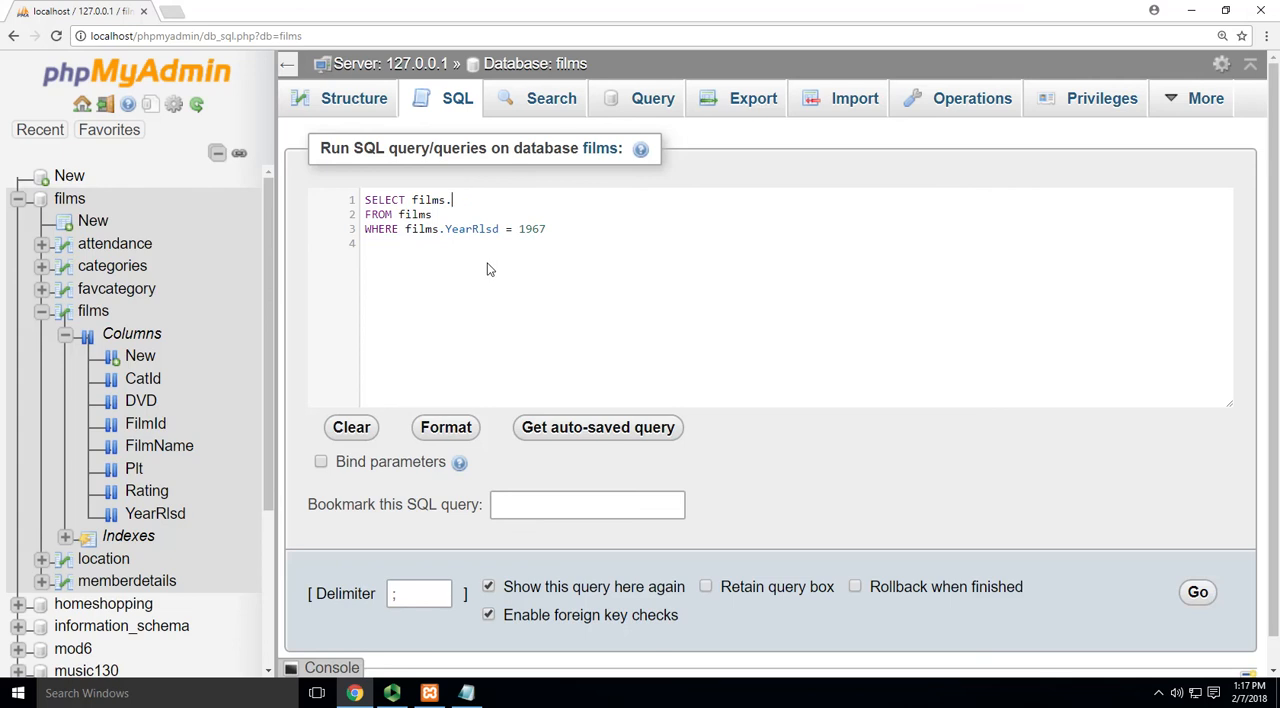
pyautogui.press('Backspace')
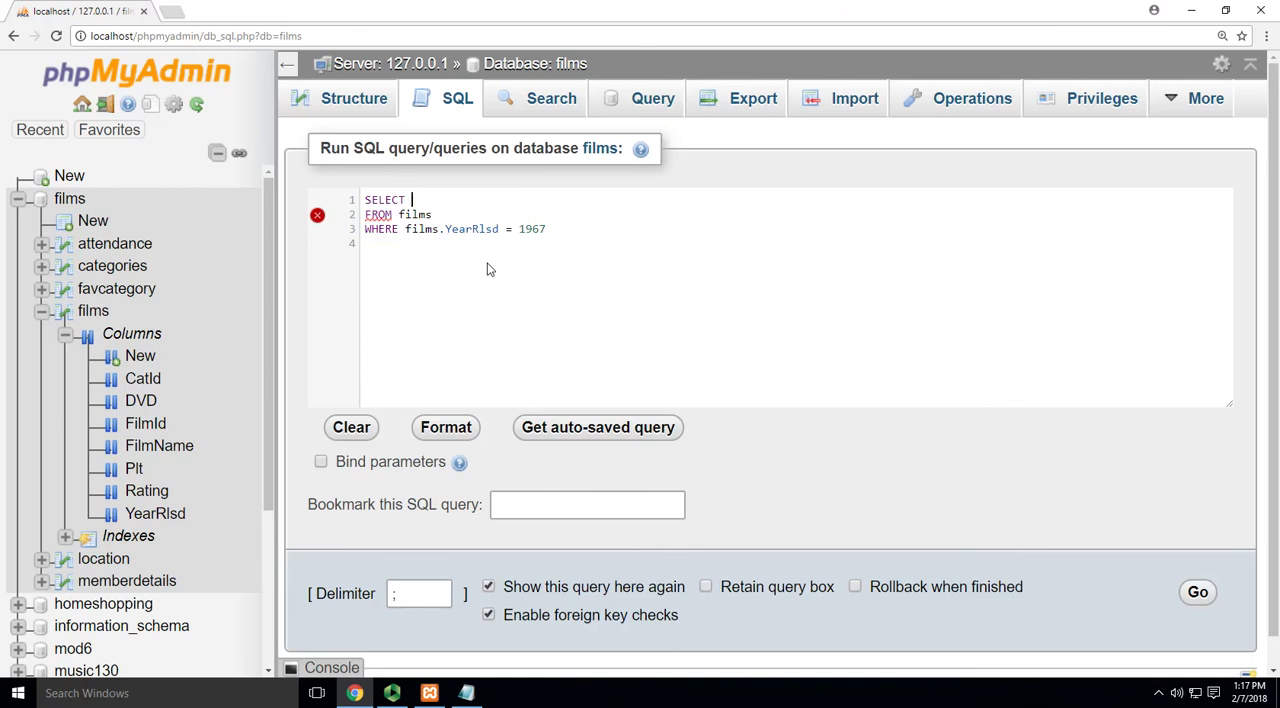
pyautogui.write('films')
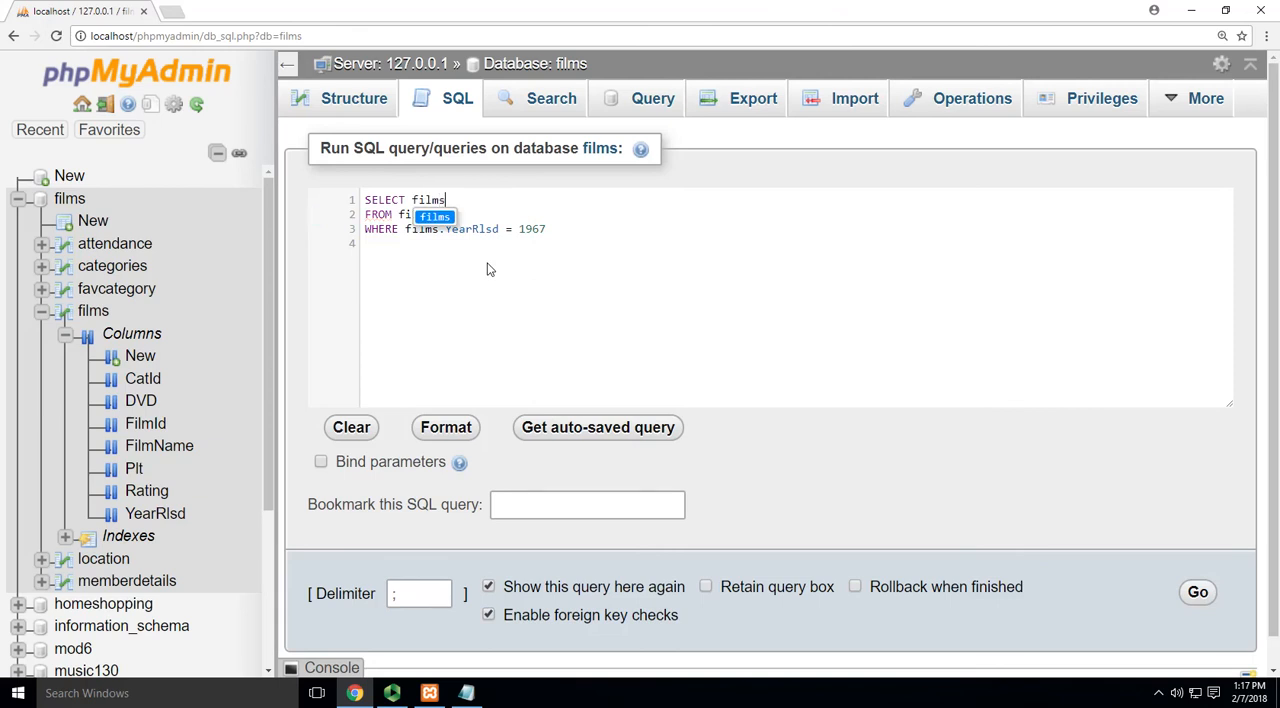
pyautogui.write('.FilmName')
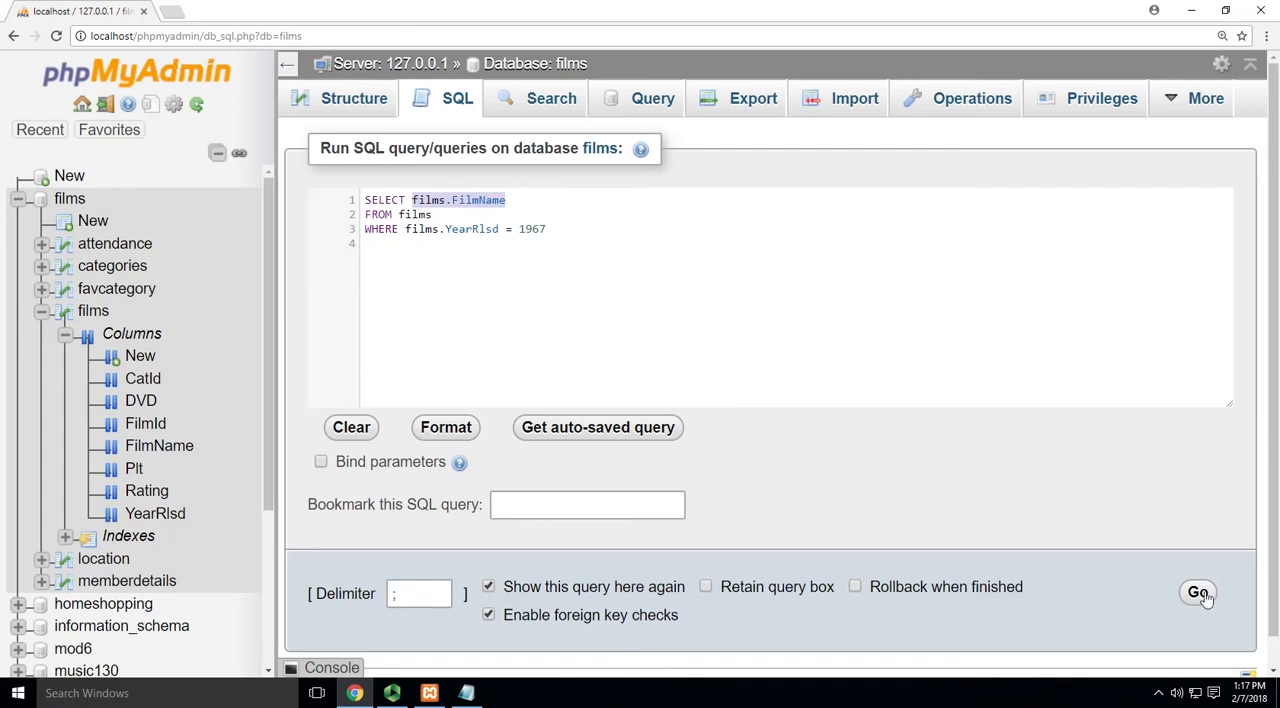
# - Run the query to list the three 1967 film names, checking the task notes in Notepad
pyautogui.click(1196, 592)
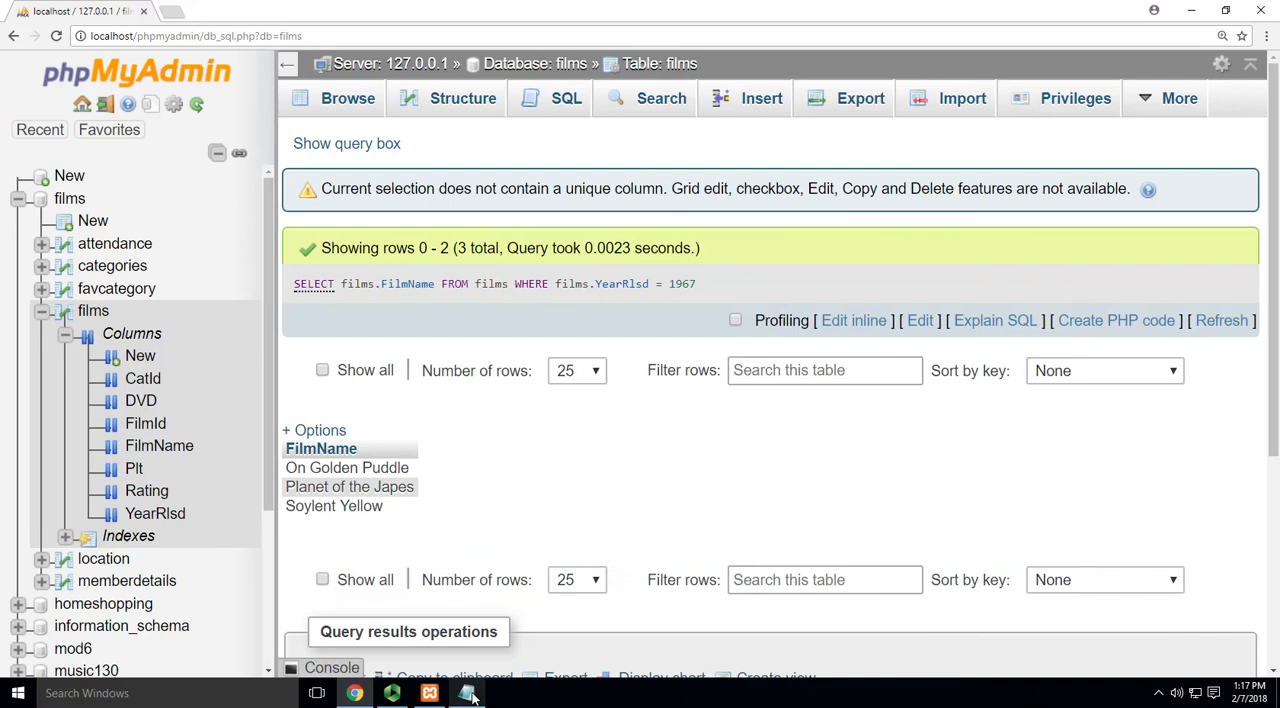
pyautogui.click(468, 692)
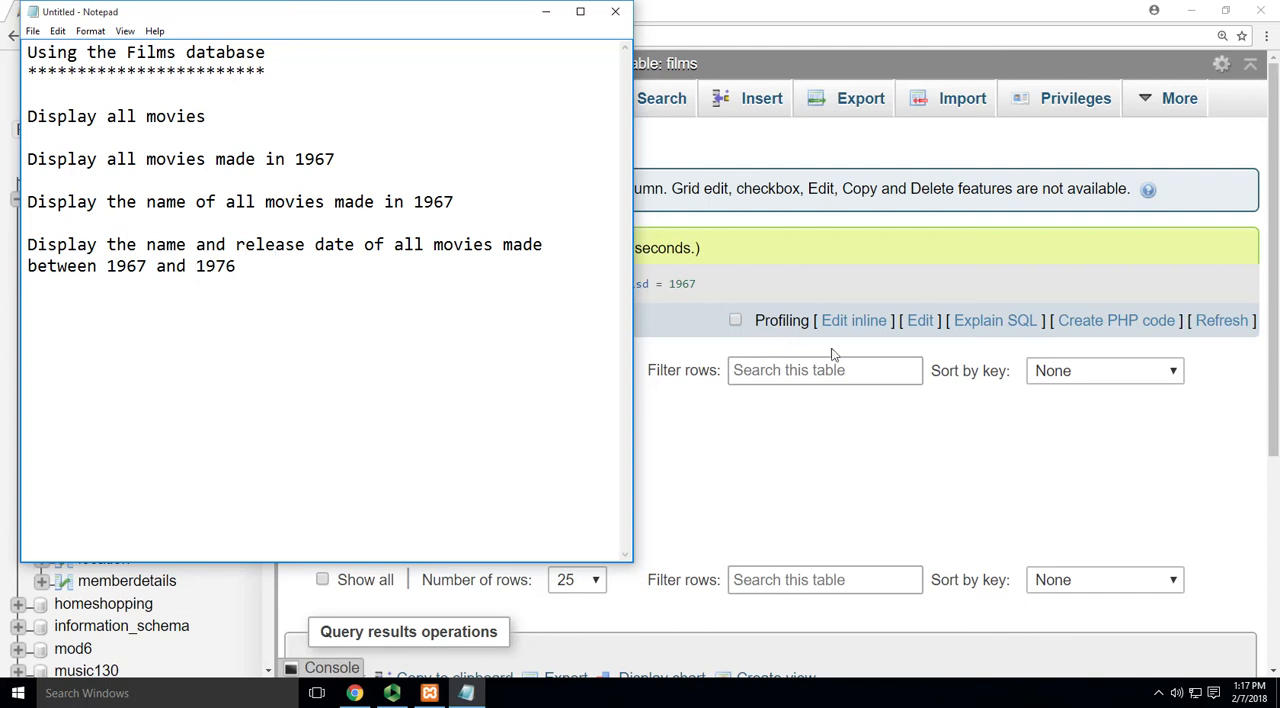
pyautogui.click(616, 12)
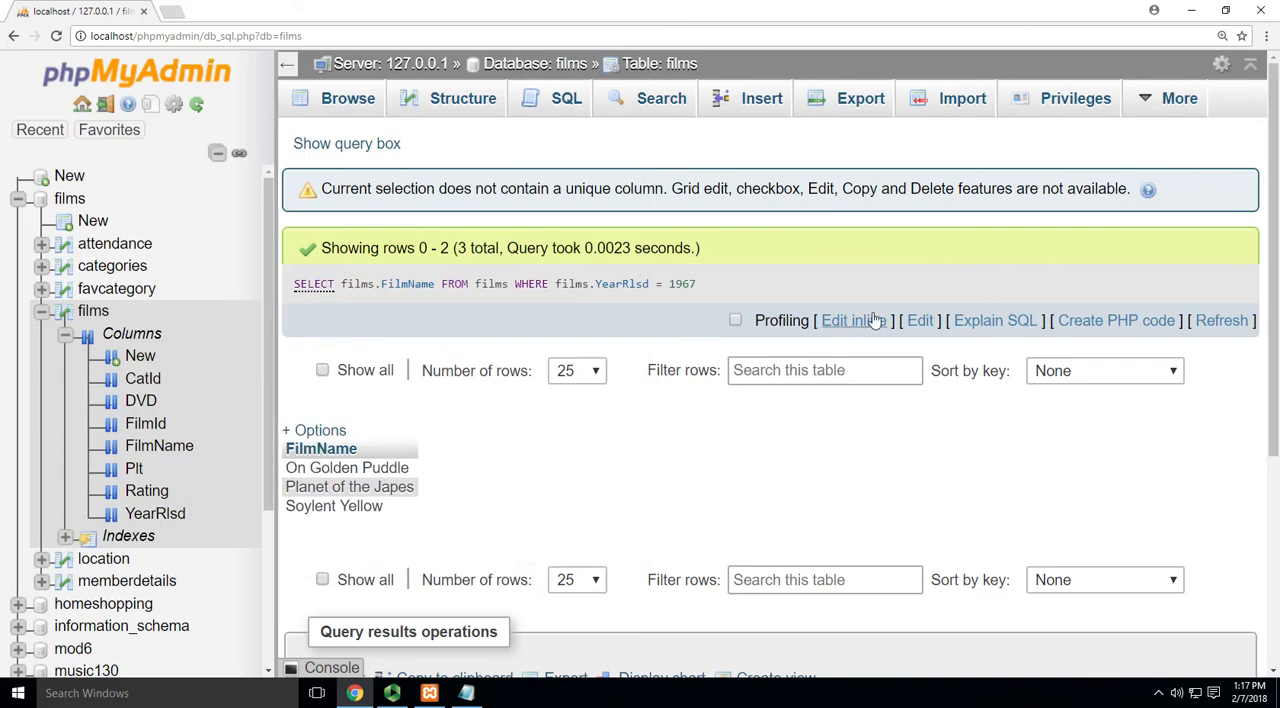
# - Edit the query inline to select FilmName and YearRlsd WHERE YearRlsd BETWEEN 1967 AND 1976
pyautogui.click(848, 320)
pyautogui.write(', films.YearRlsd')
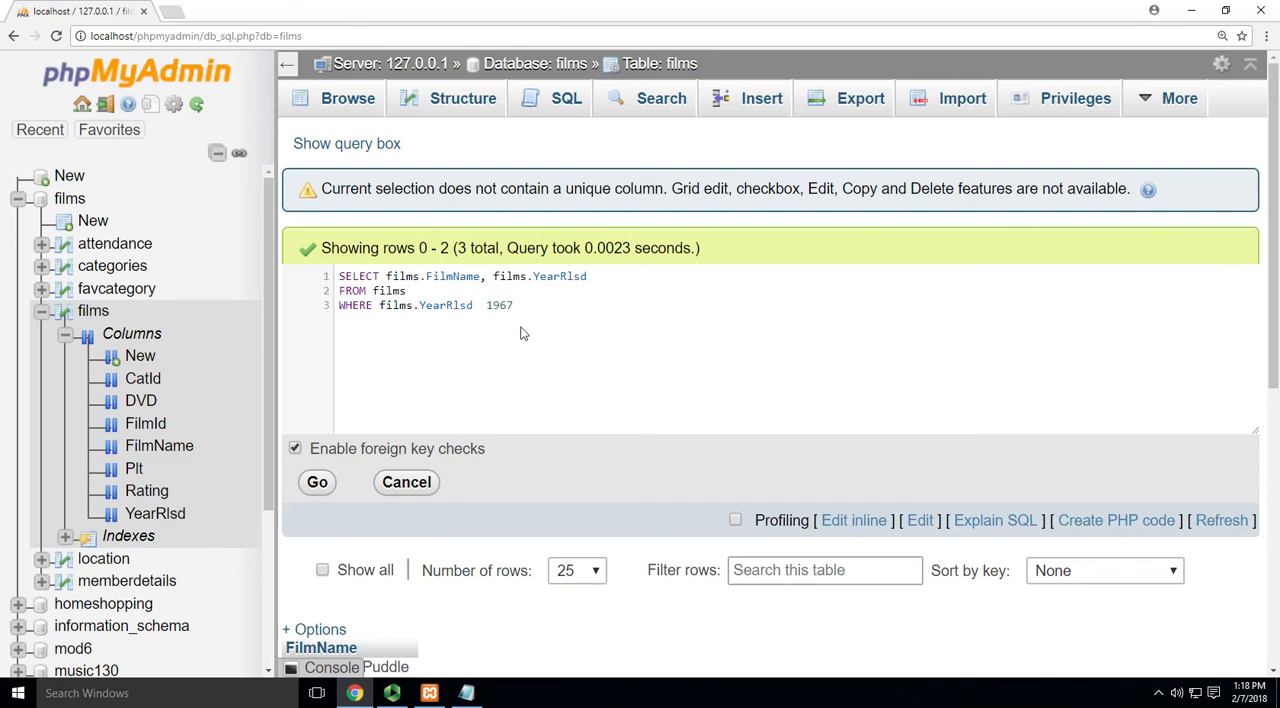
pyautogui.write('BETWEEN')
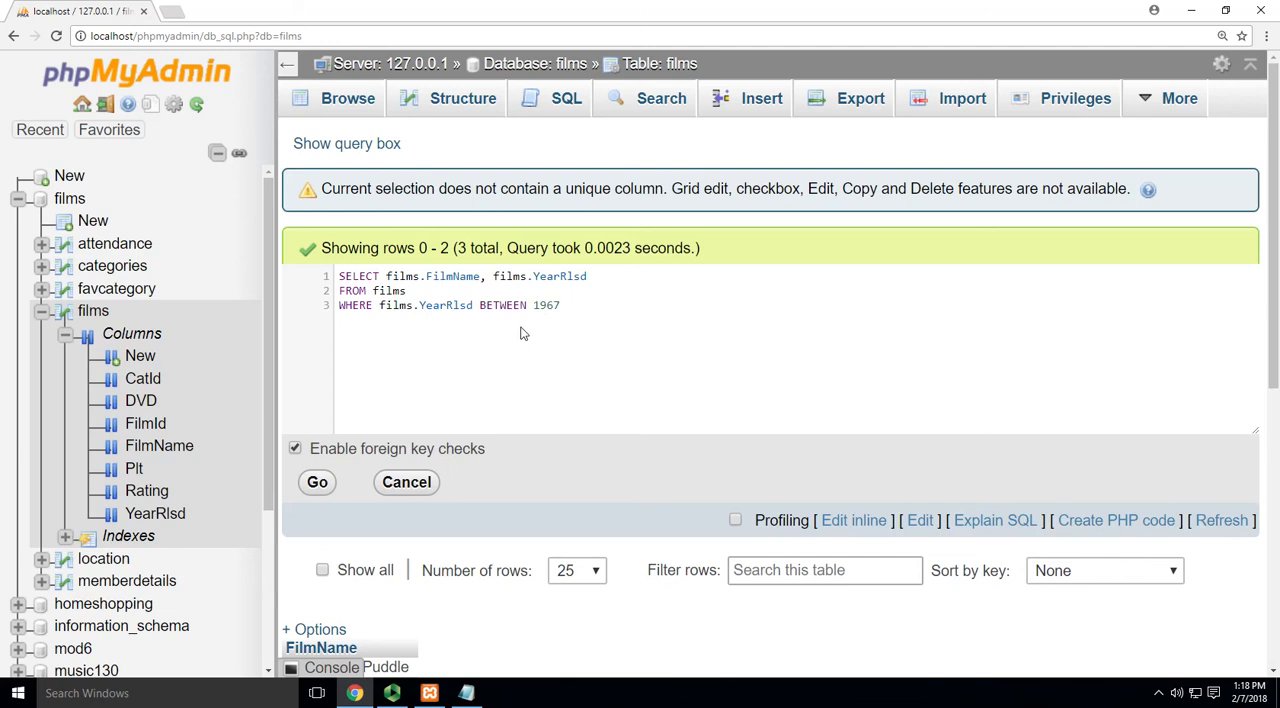
pyautogui.write('AND')
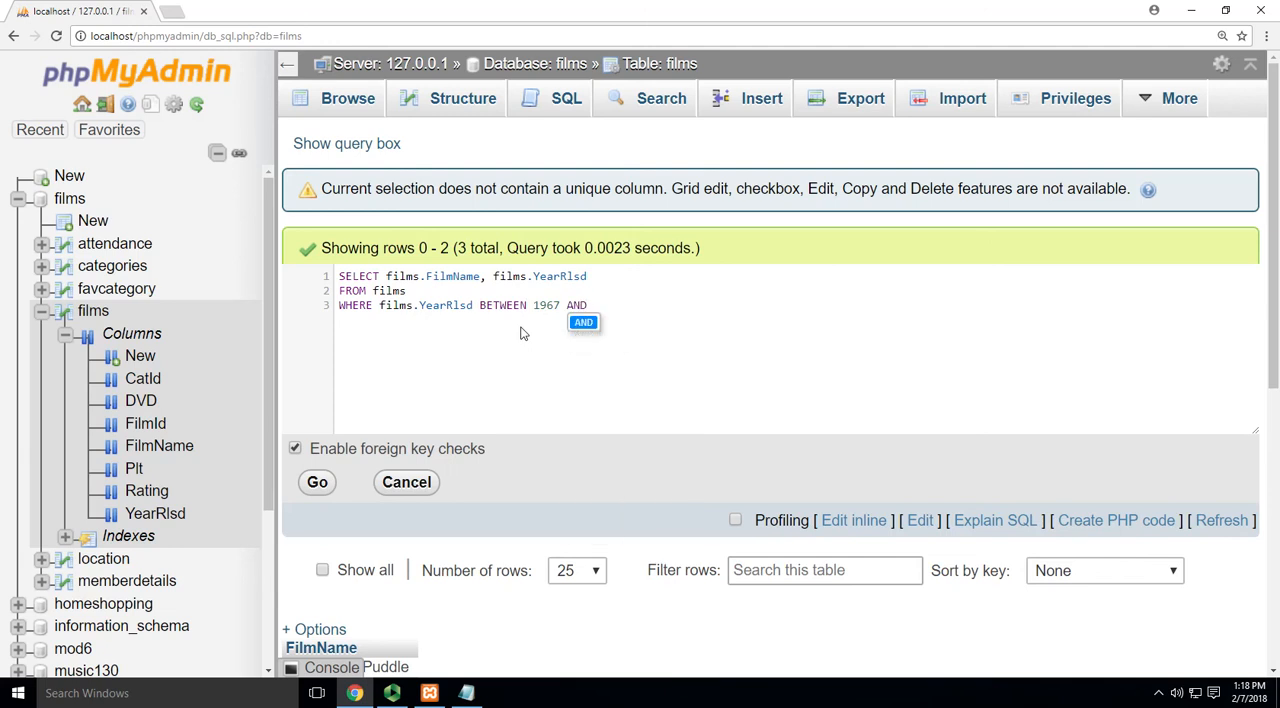
pyautogui.write('19')
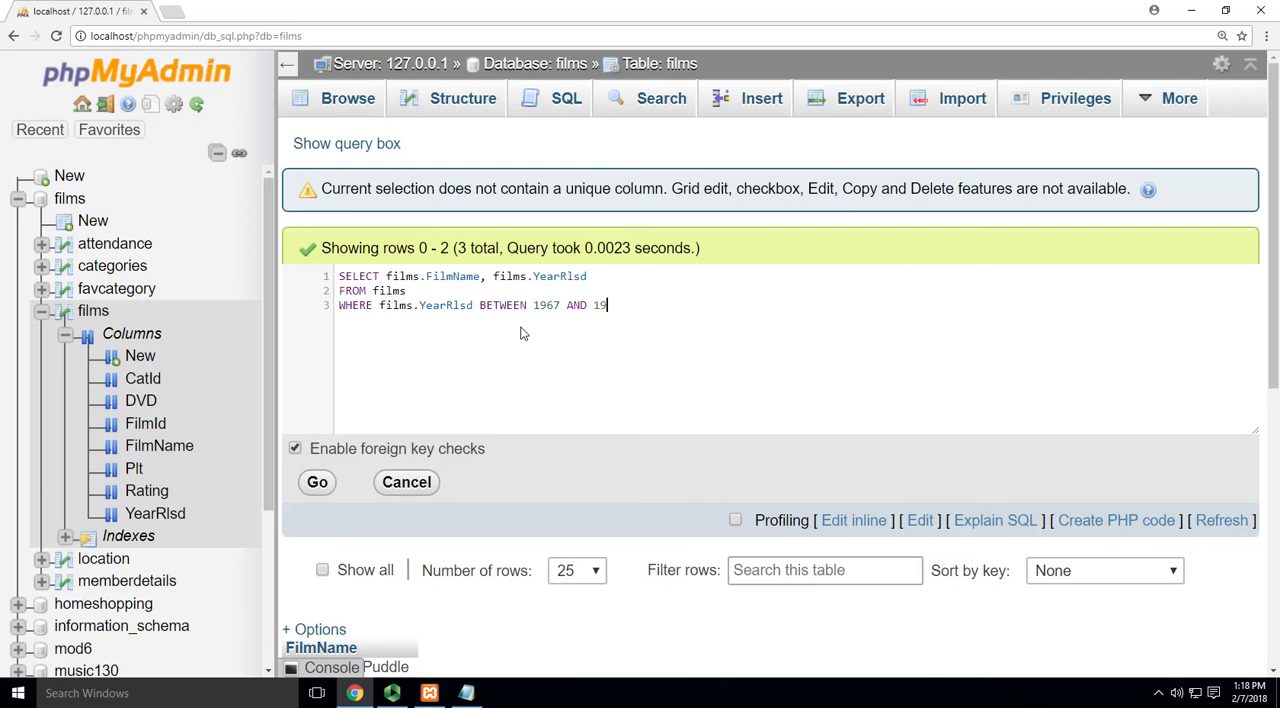
pyautogui.write('76')
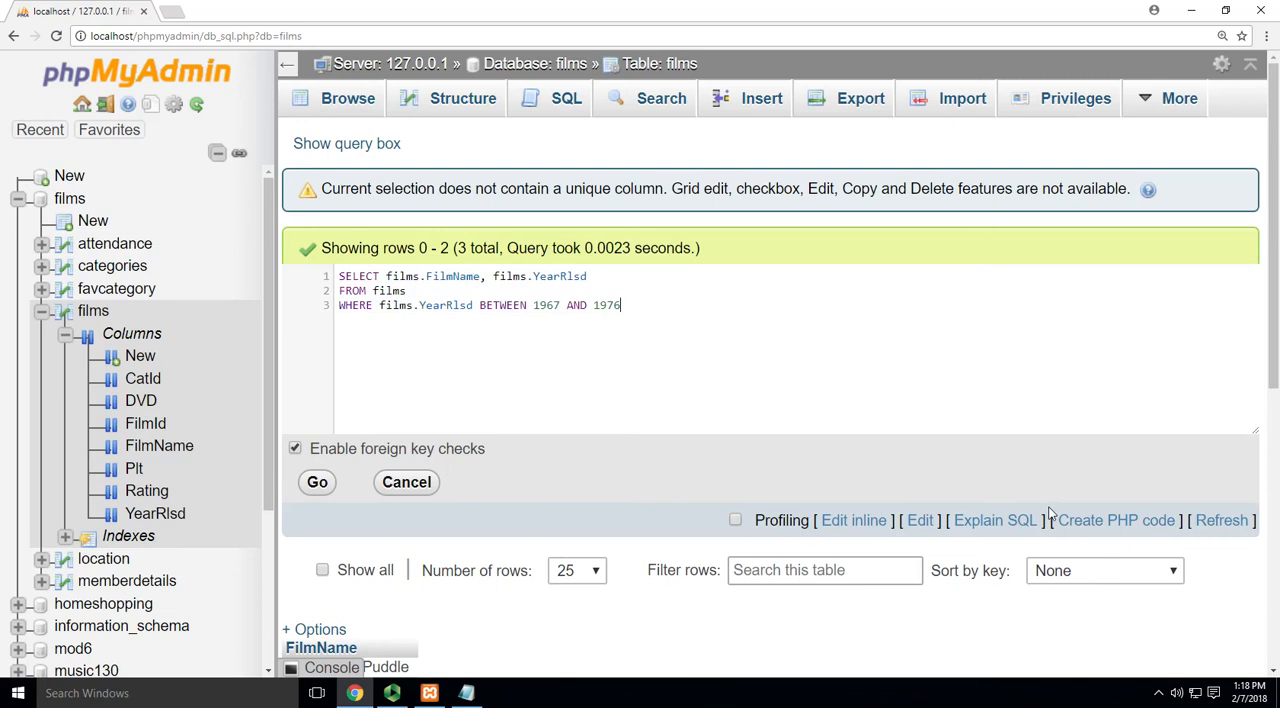
# - Run the BETWEEN query to list four films with release years from 1967 to 1976
pyautogui.click(316, 482)
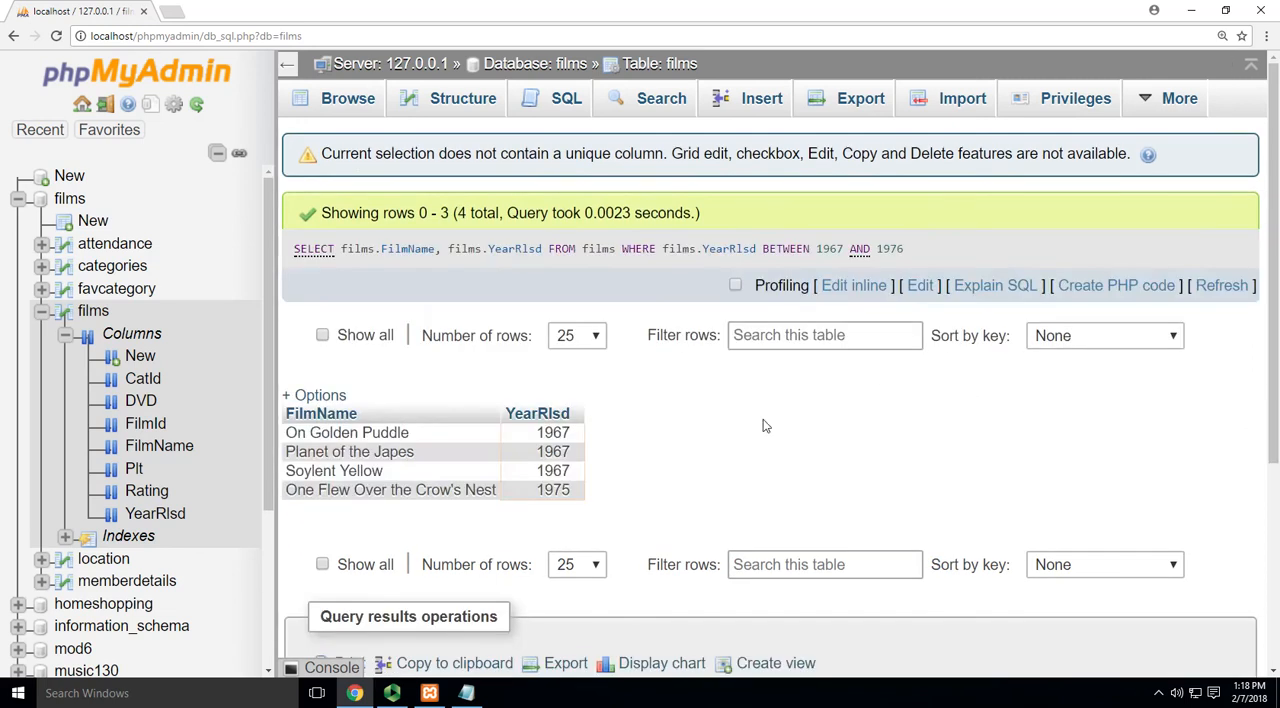
pyautogui.moveTo(424, 472)
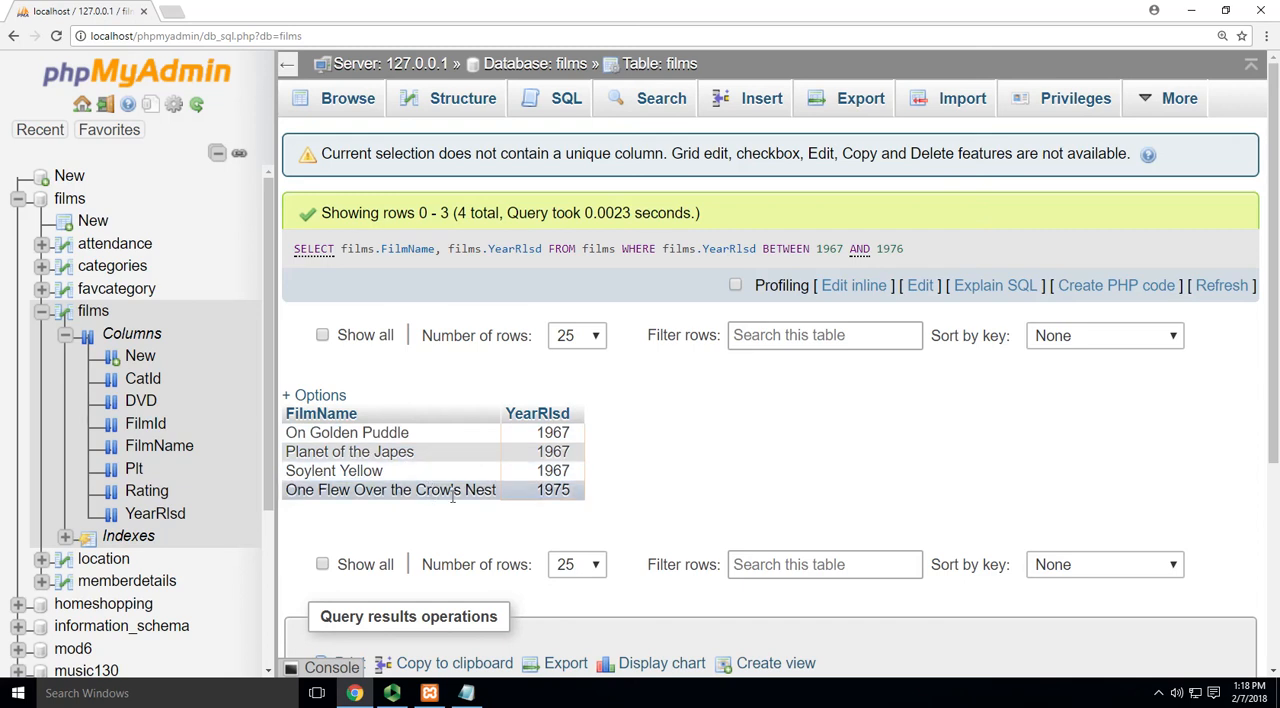
pyautogui.moveTo(418, 510)
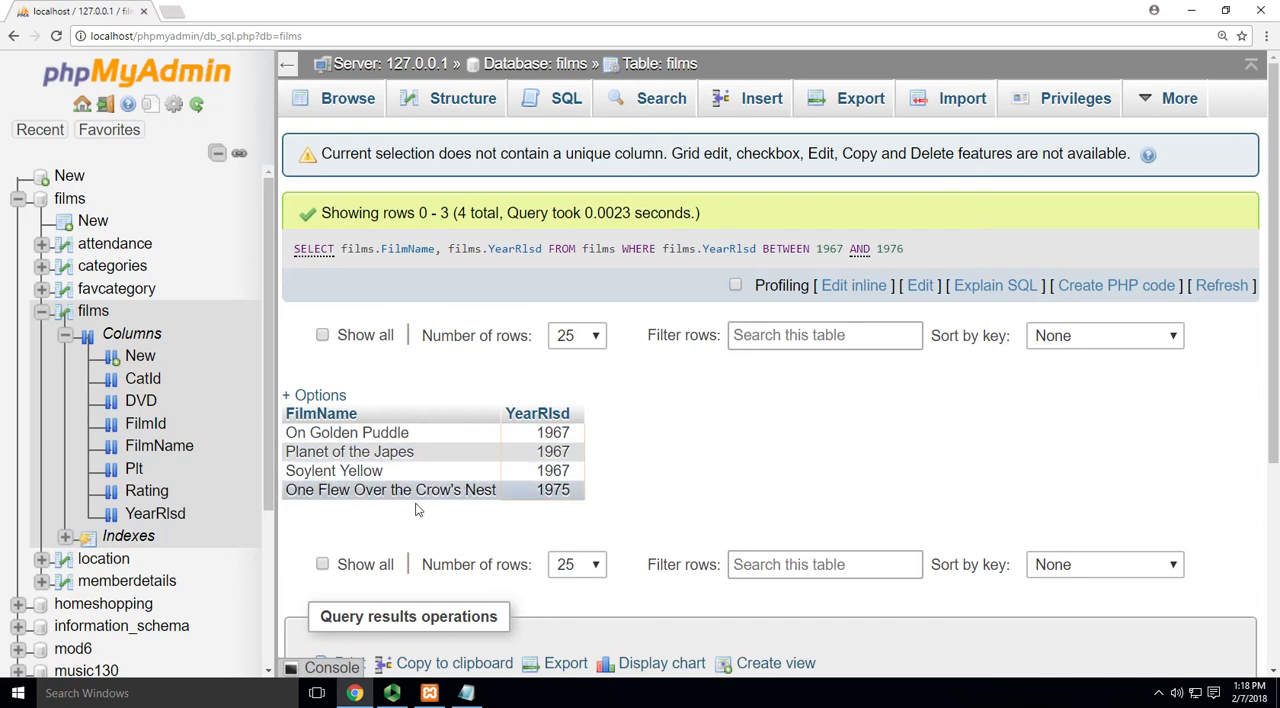
pyautogui.moveTo(714, 480)
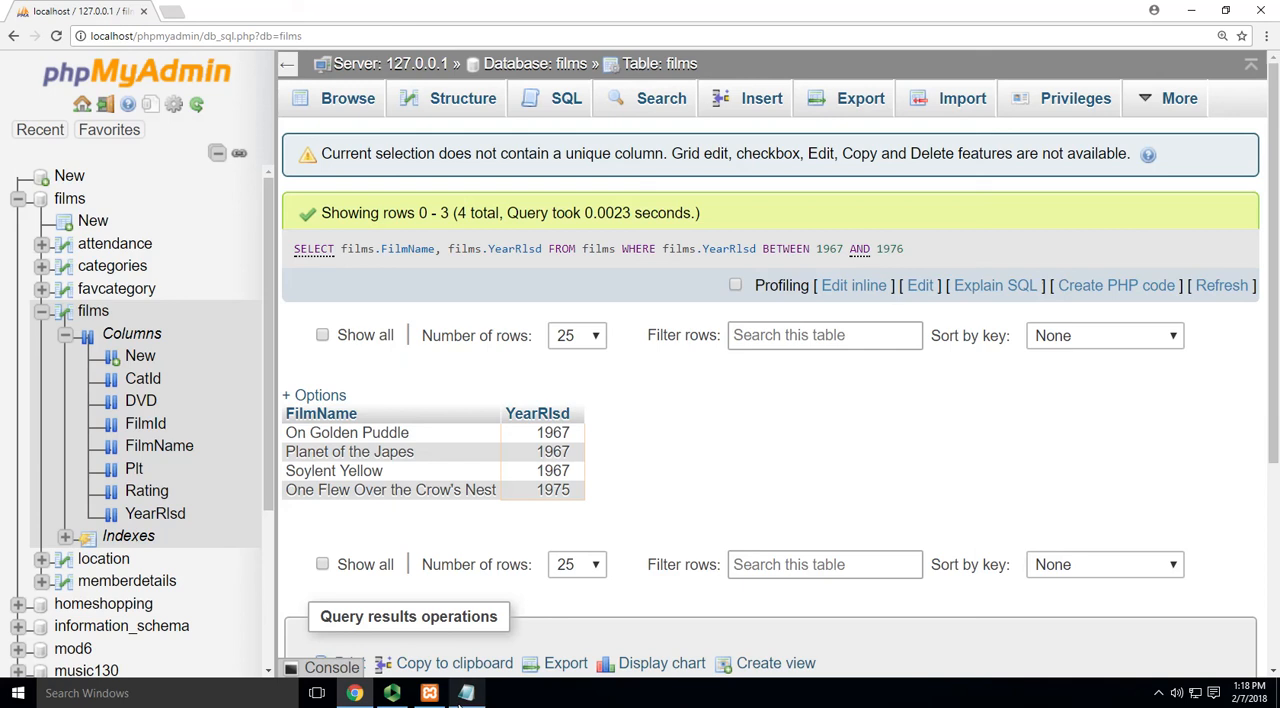
pyautogui.moveTo(824, 426)
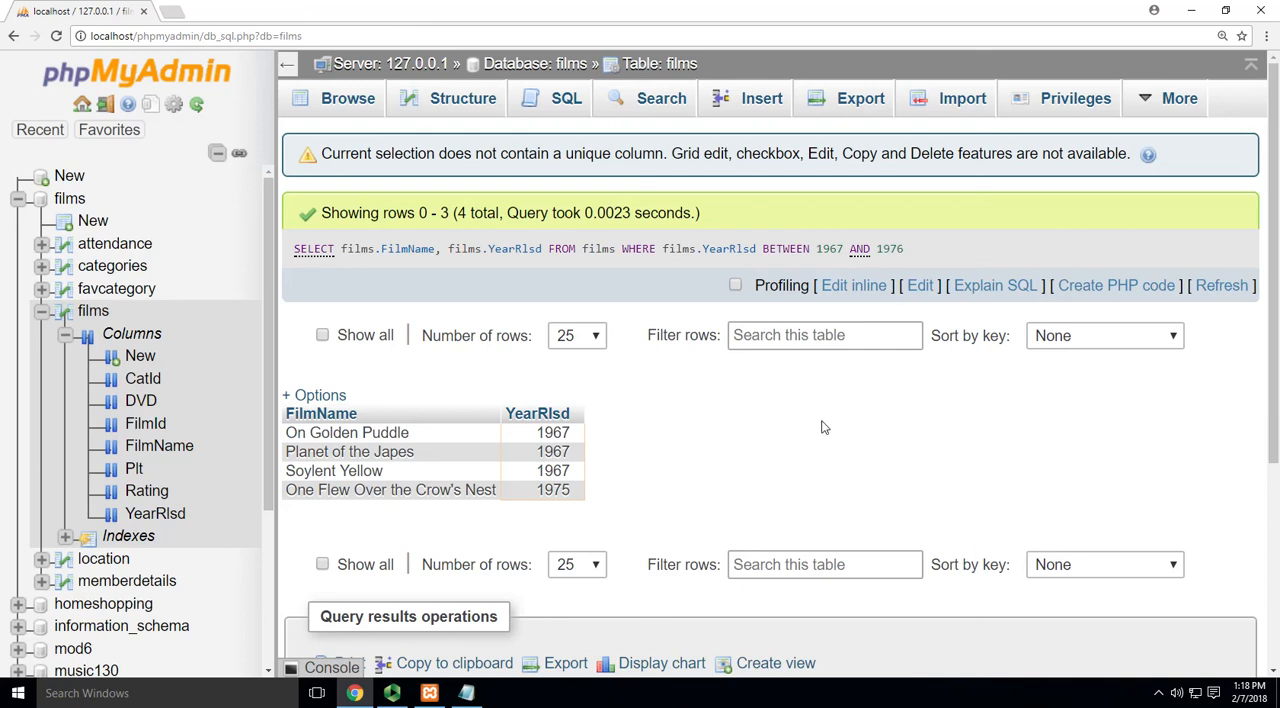
pyautogui.click(392, 692)
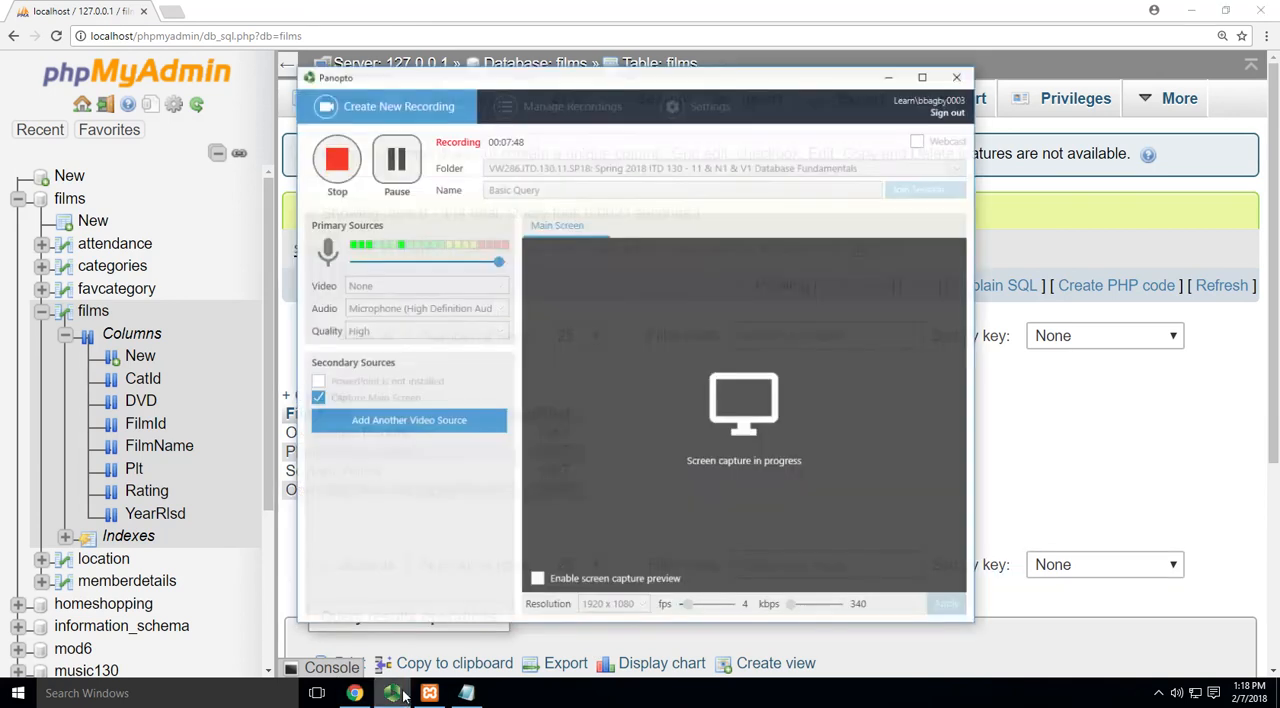